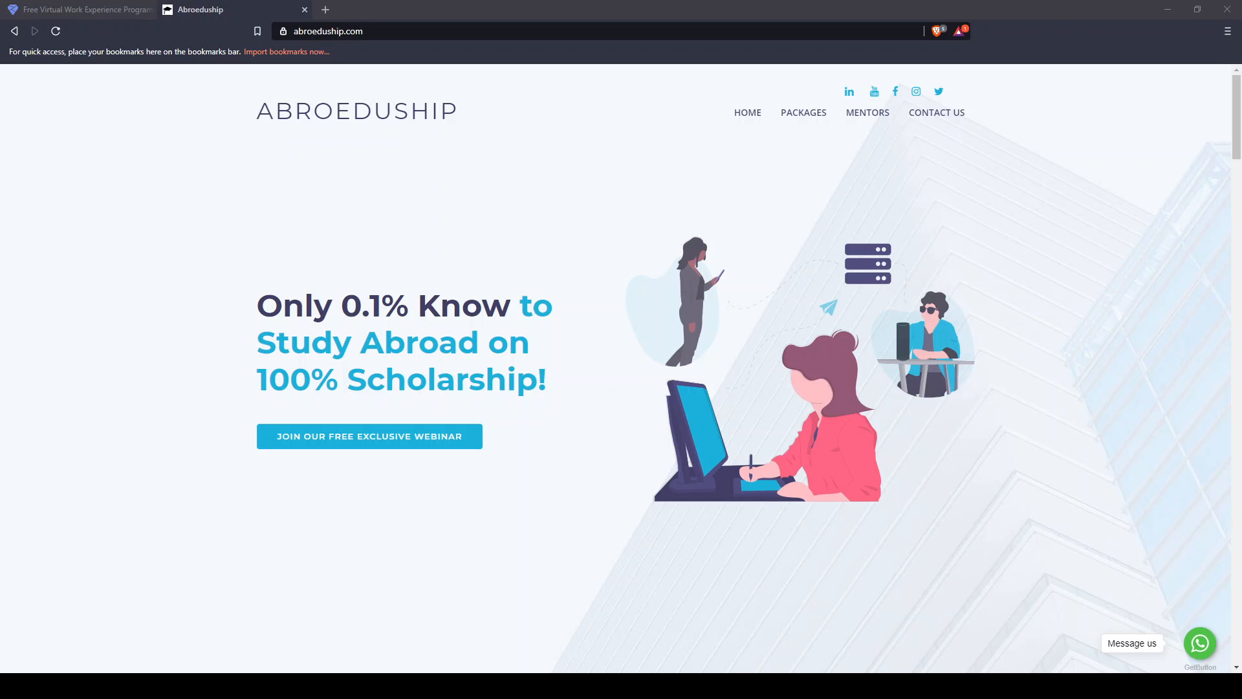
Switch to the Forage tab and browse its featured programs and benefits sections.
left_click(79, 10)
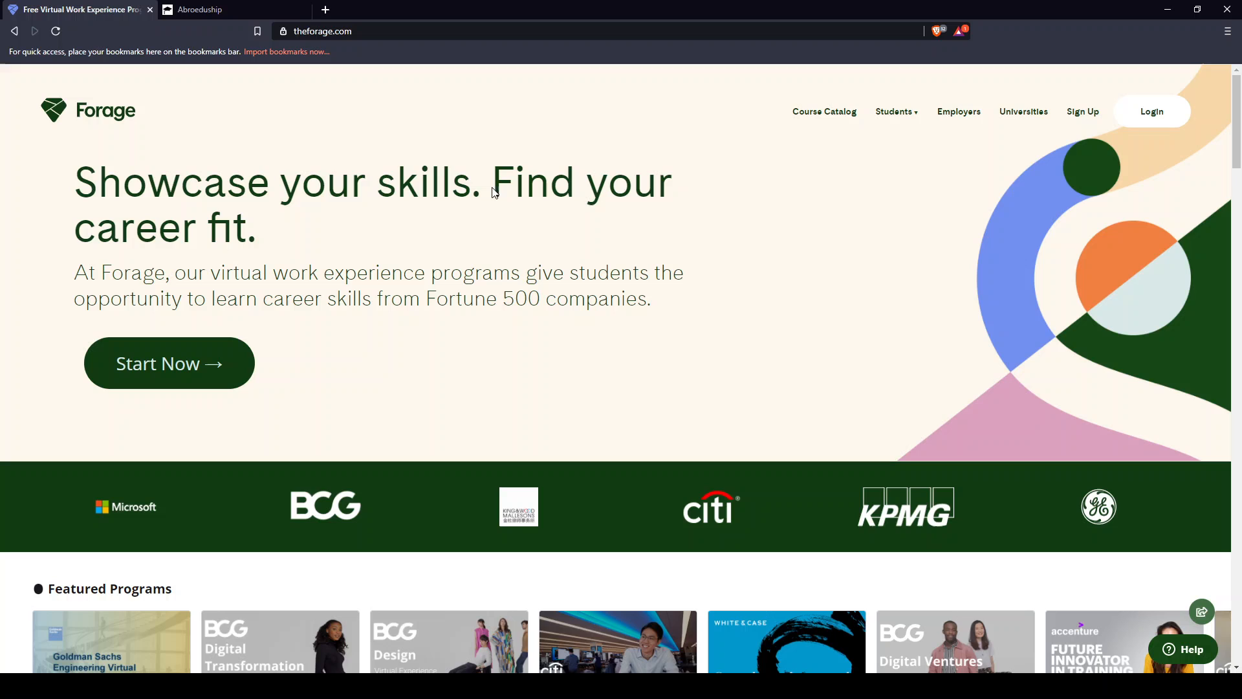
mouse_move(360, 50)
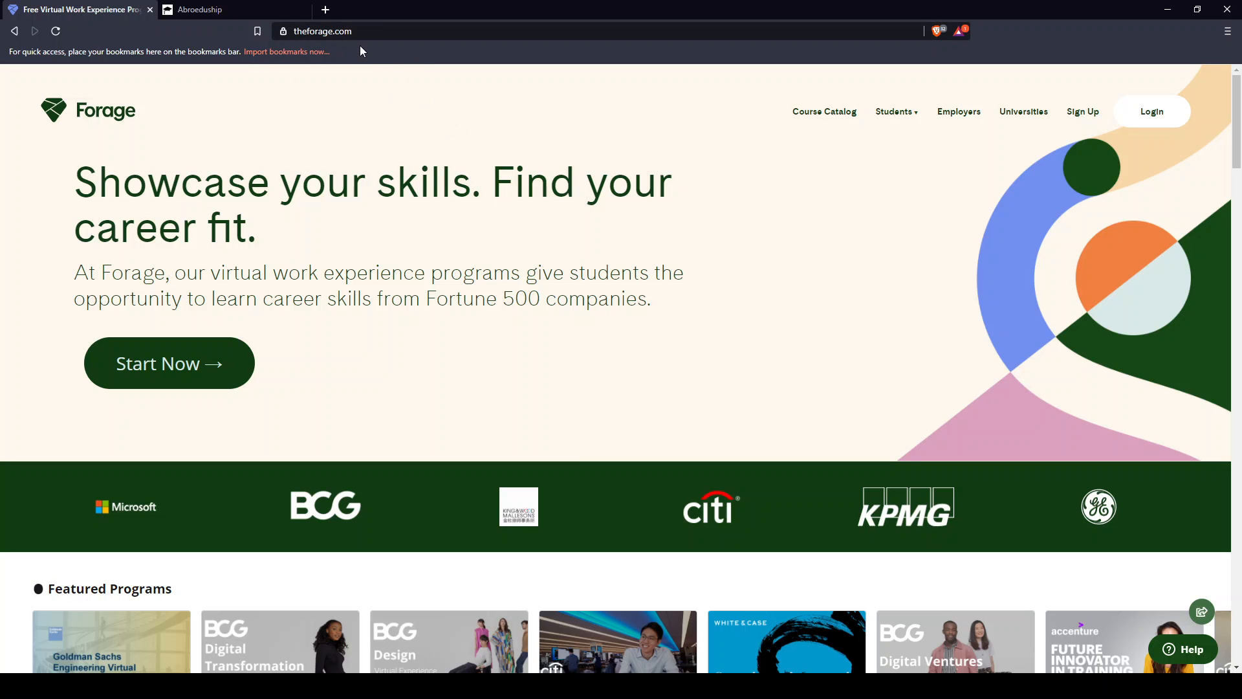
mouse_move(435, 64)
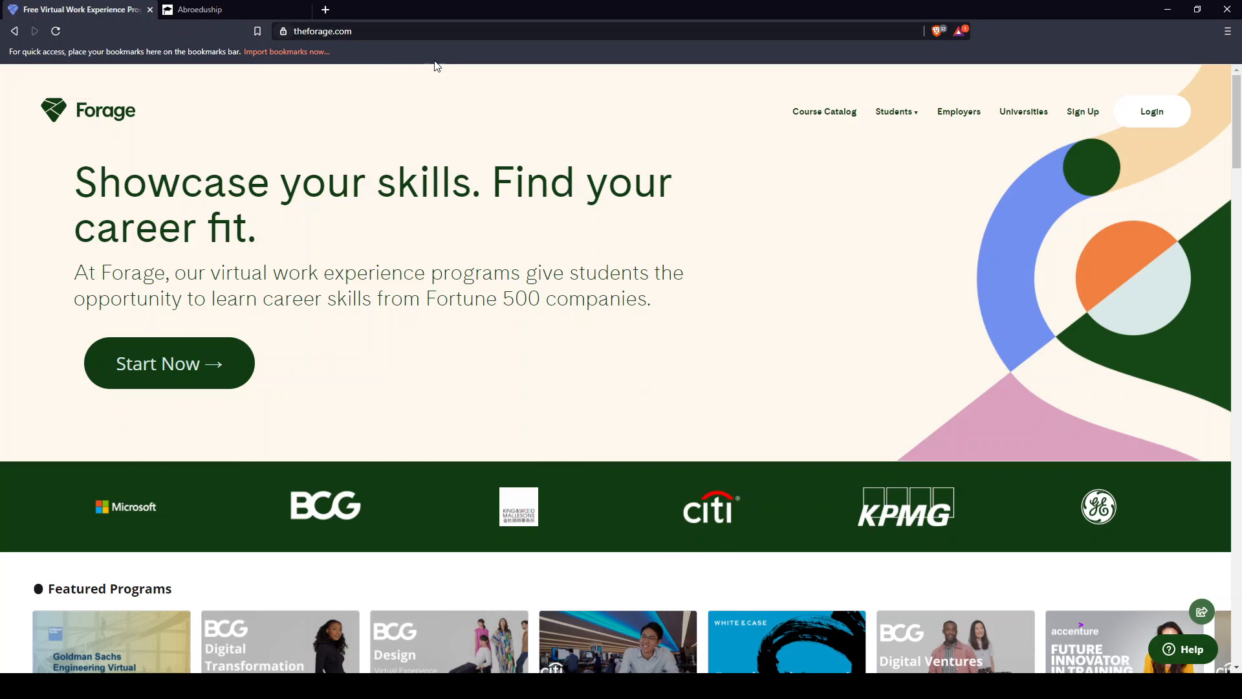
scroll("down", 3)
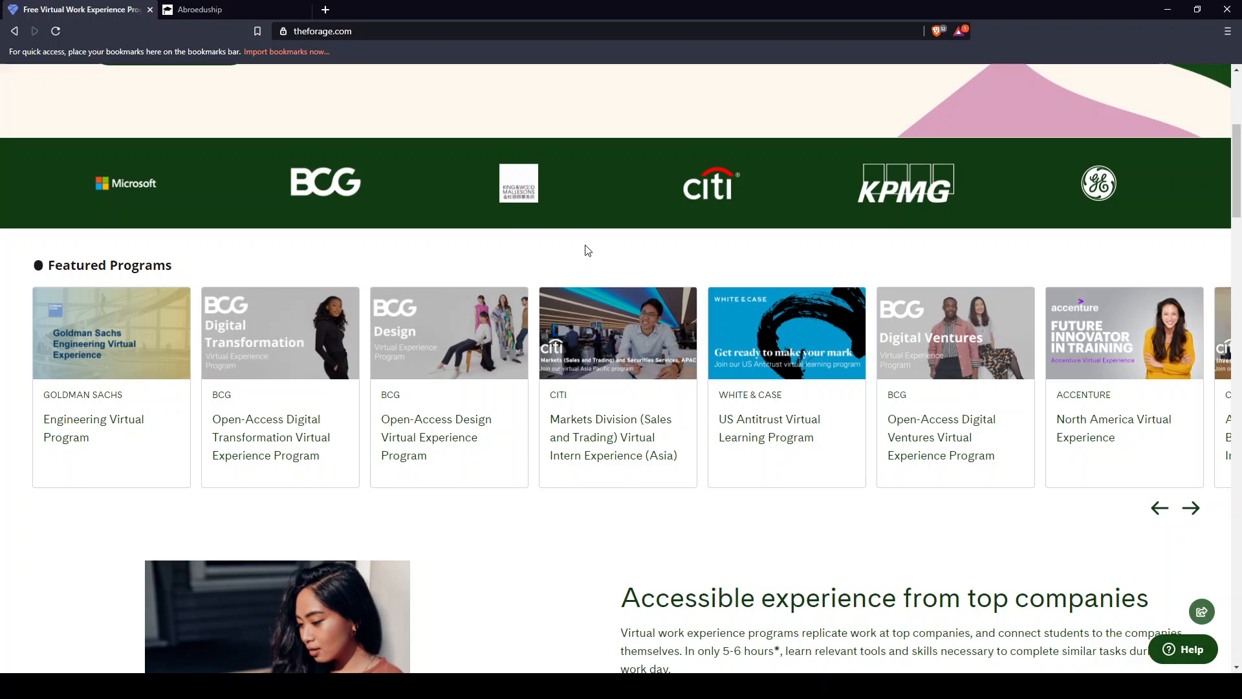
scroll("down", 3)
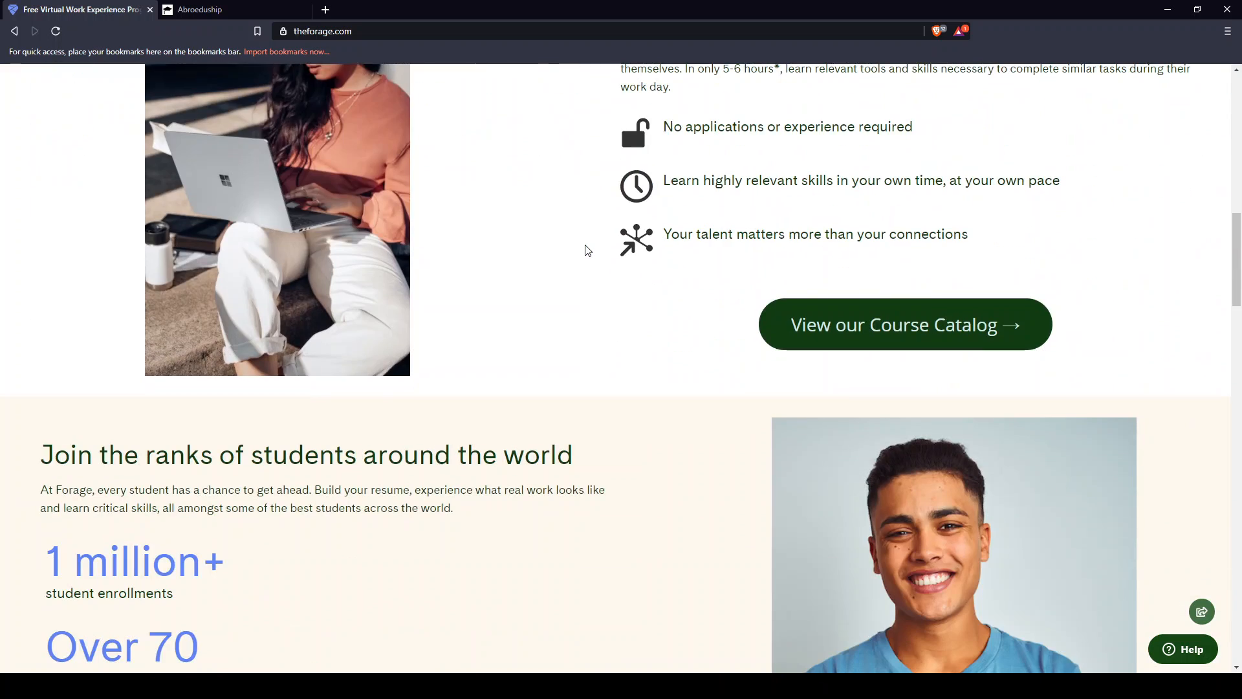
scroll("up", 3)
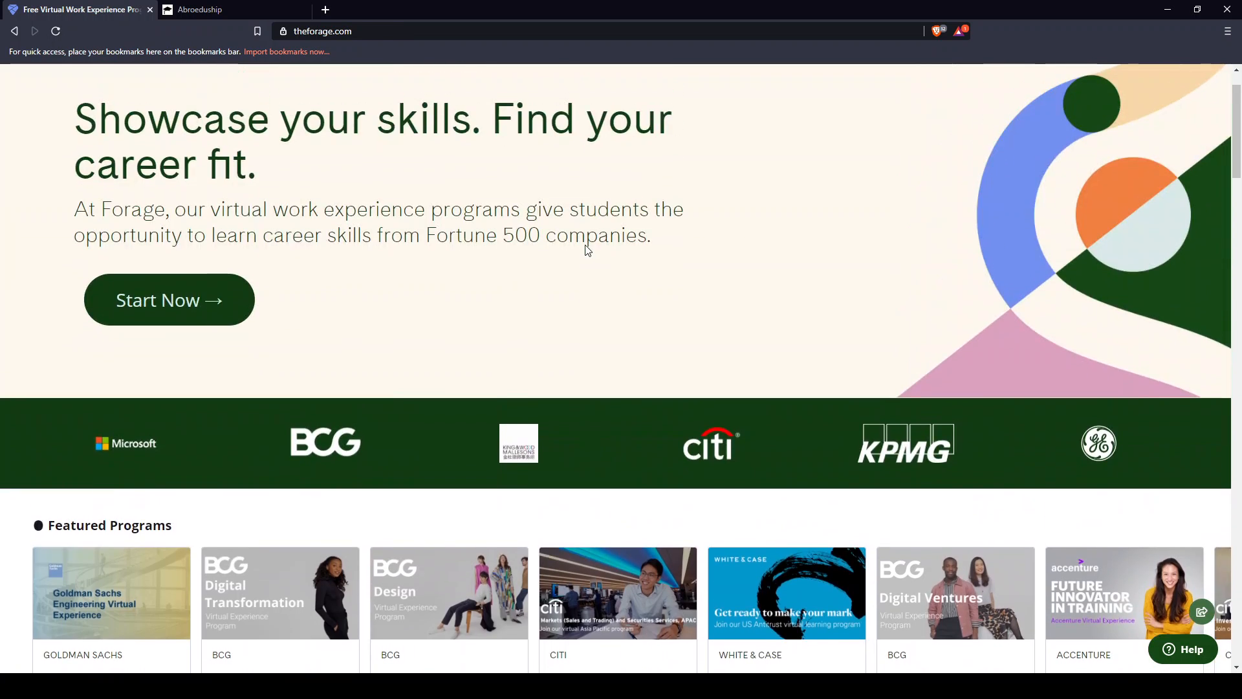
scroll("up", 3)
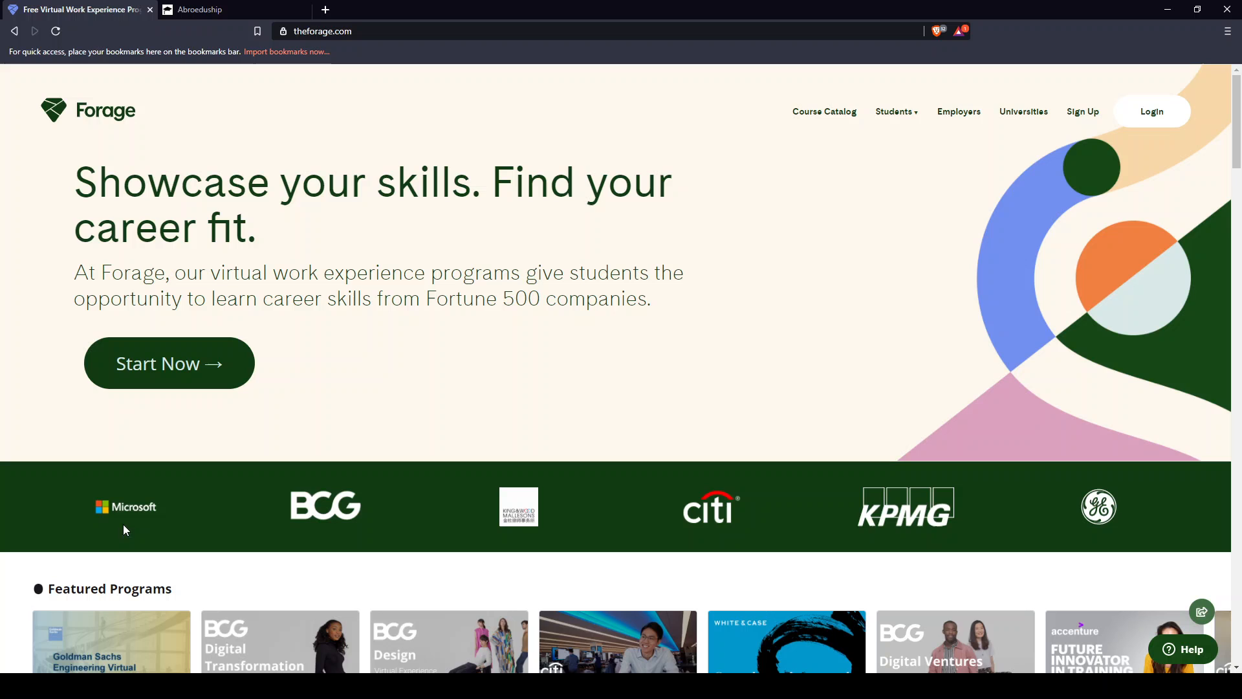
mouse_move(417, 564)
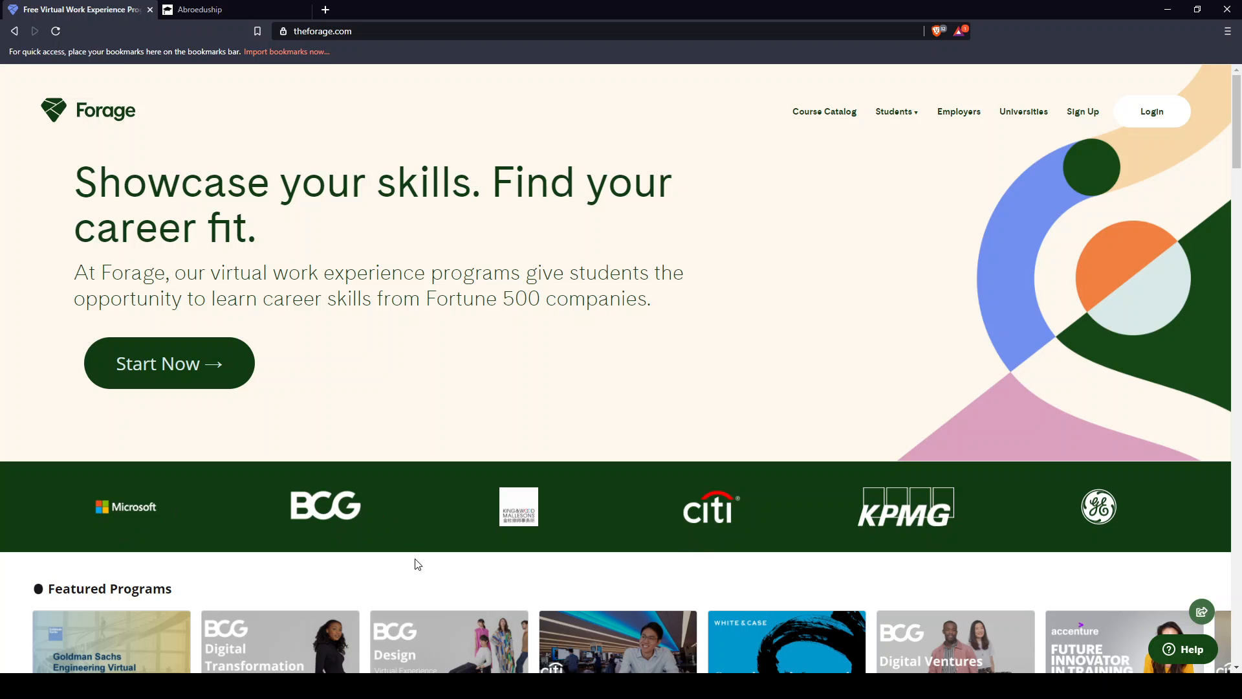
scroll("down", 3)
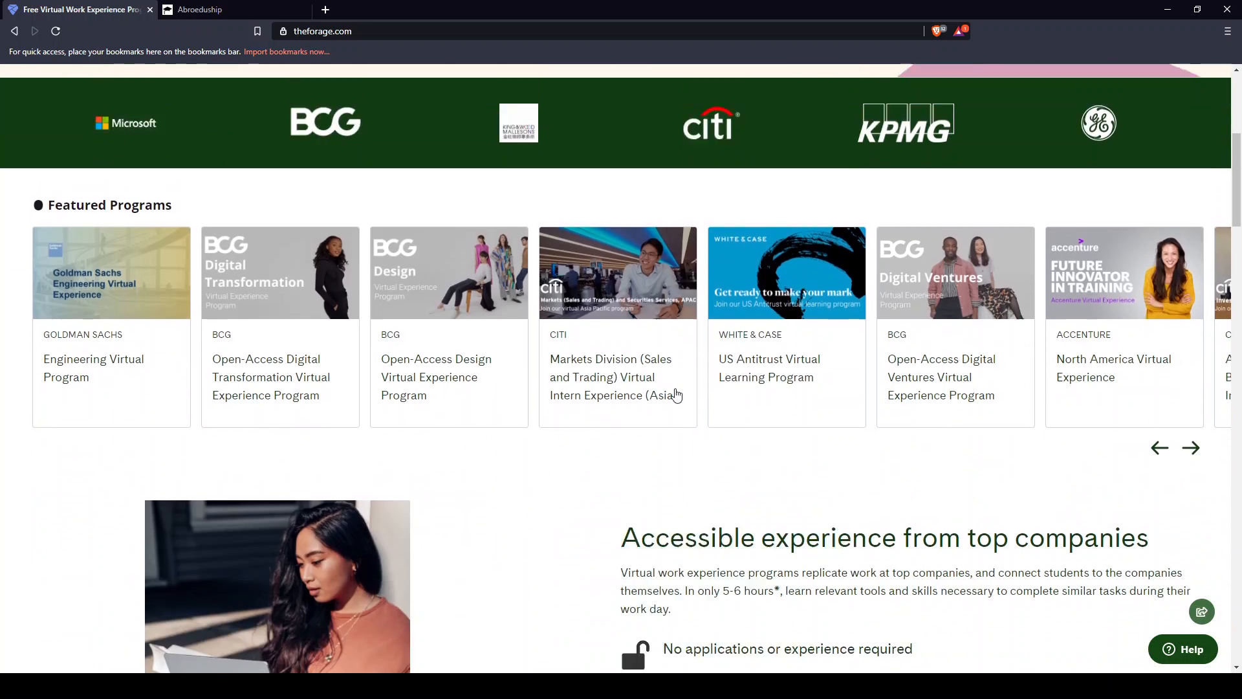
scroll("up", 3)
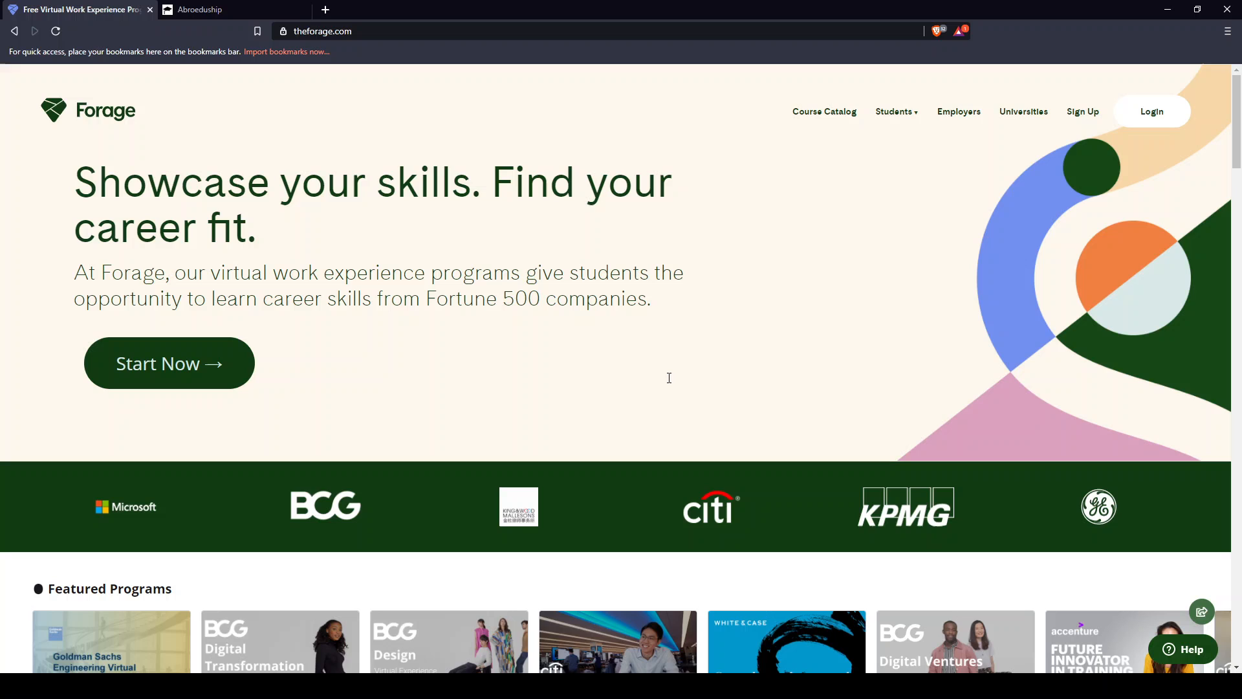
mouse_move(638, 303)
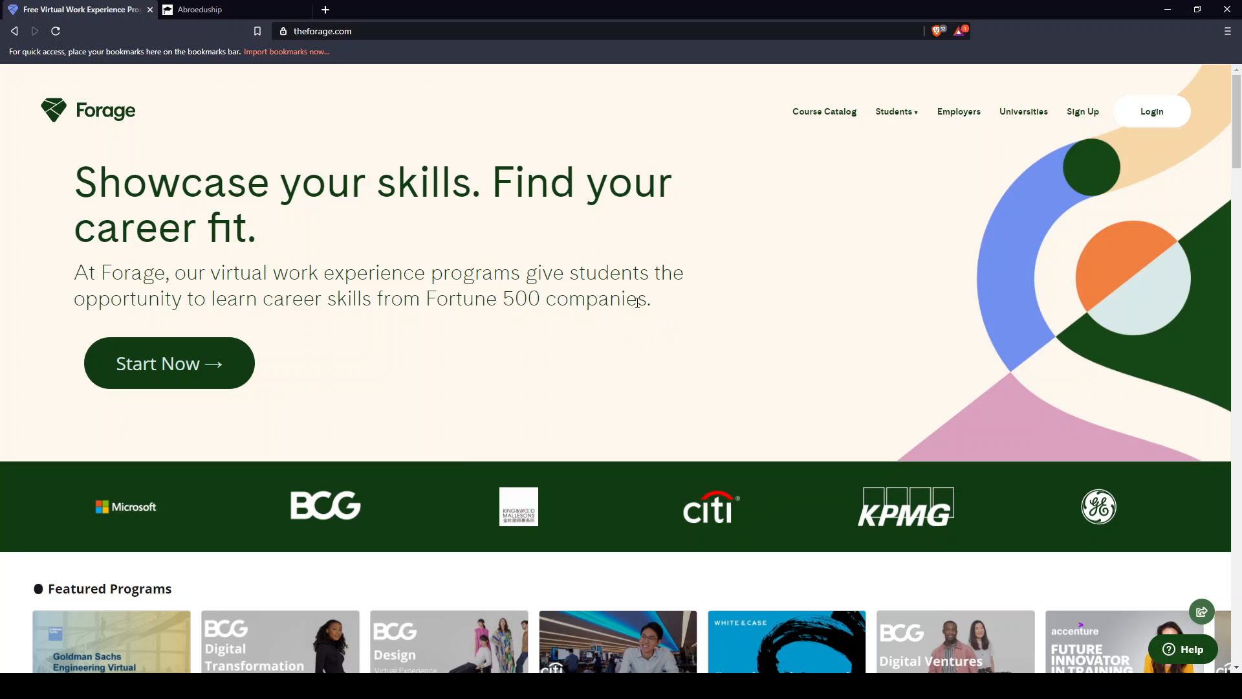
Open the Course Catalog and browse the High-Demand virtual experience programs.
left_click(823, 110)
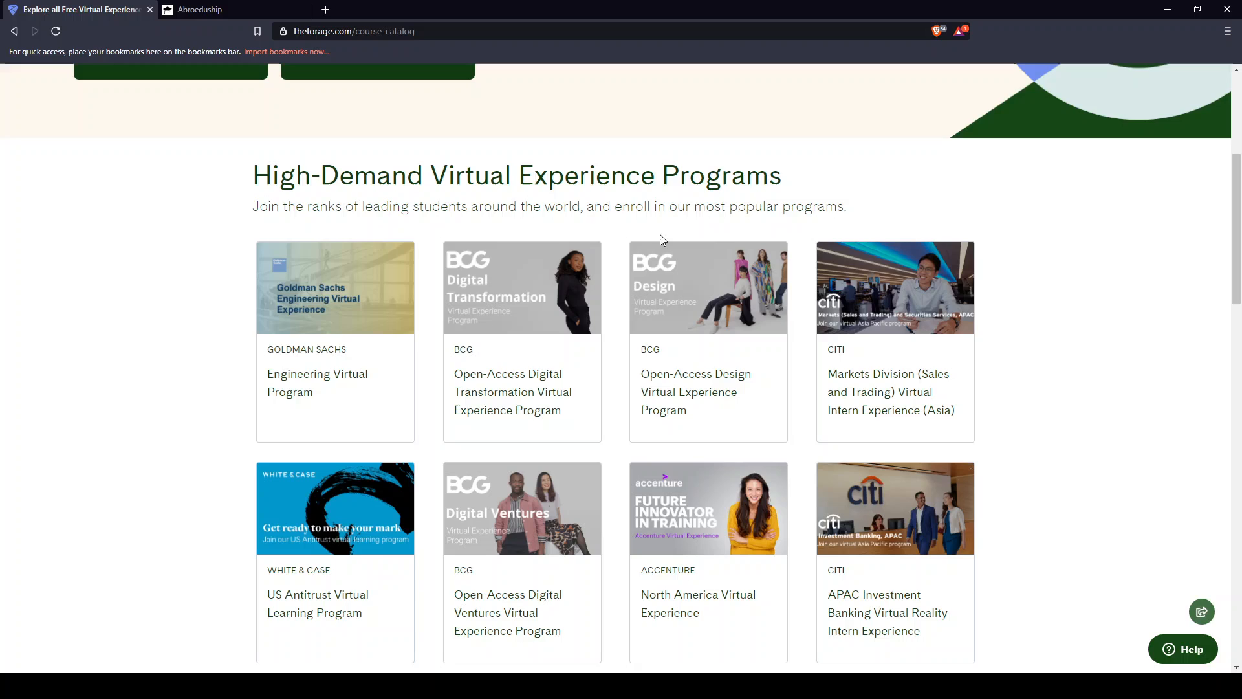
scroll("down", 3)
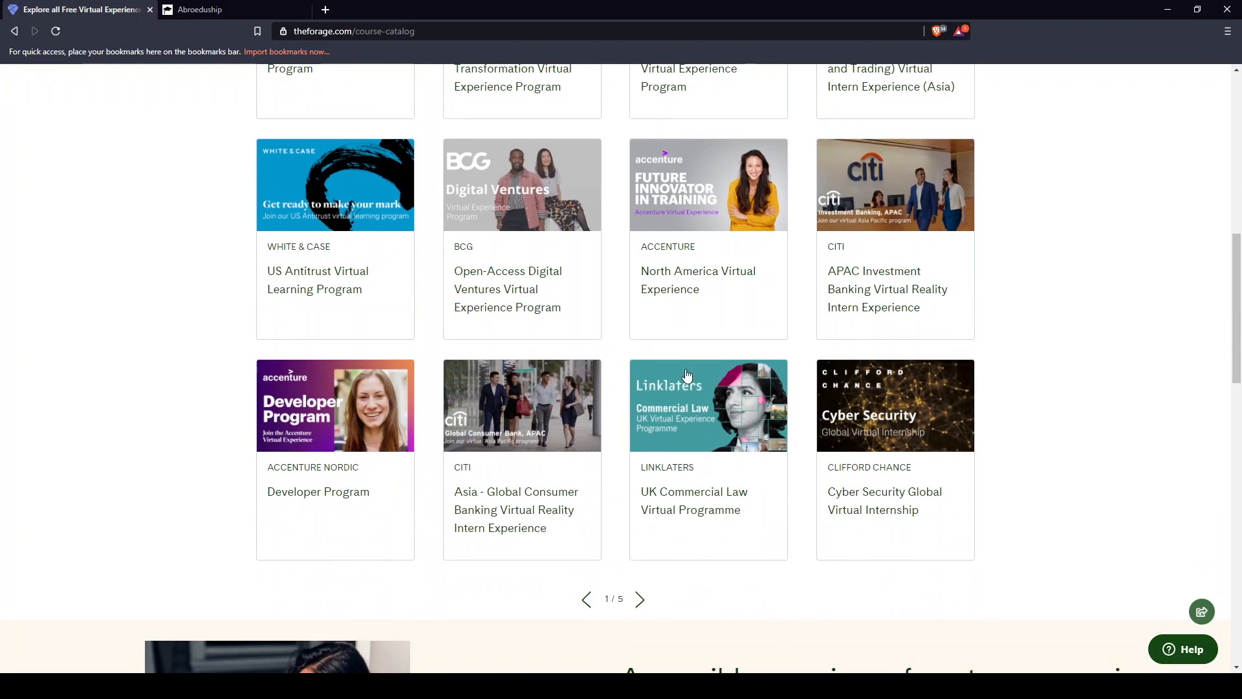
scroll("up", 3)
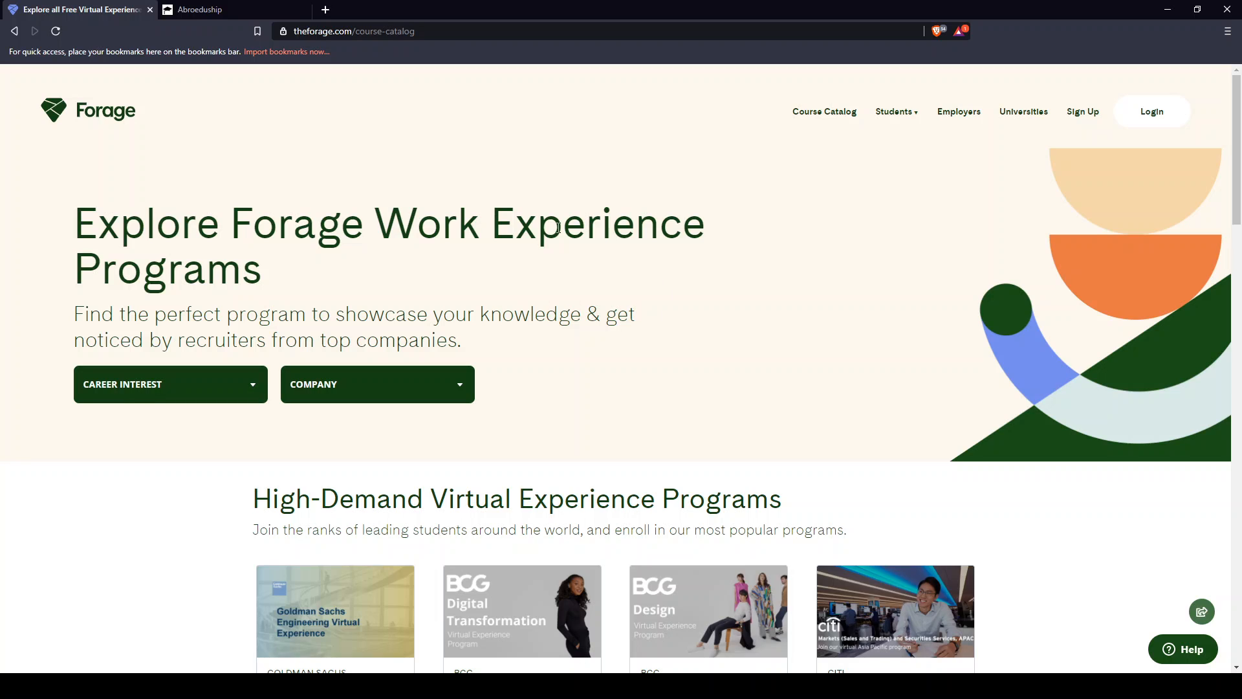
Set the Career Interest filter to Finance and browse the Citi, JPMorgan Chase program cards.
left_click(170, 385)
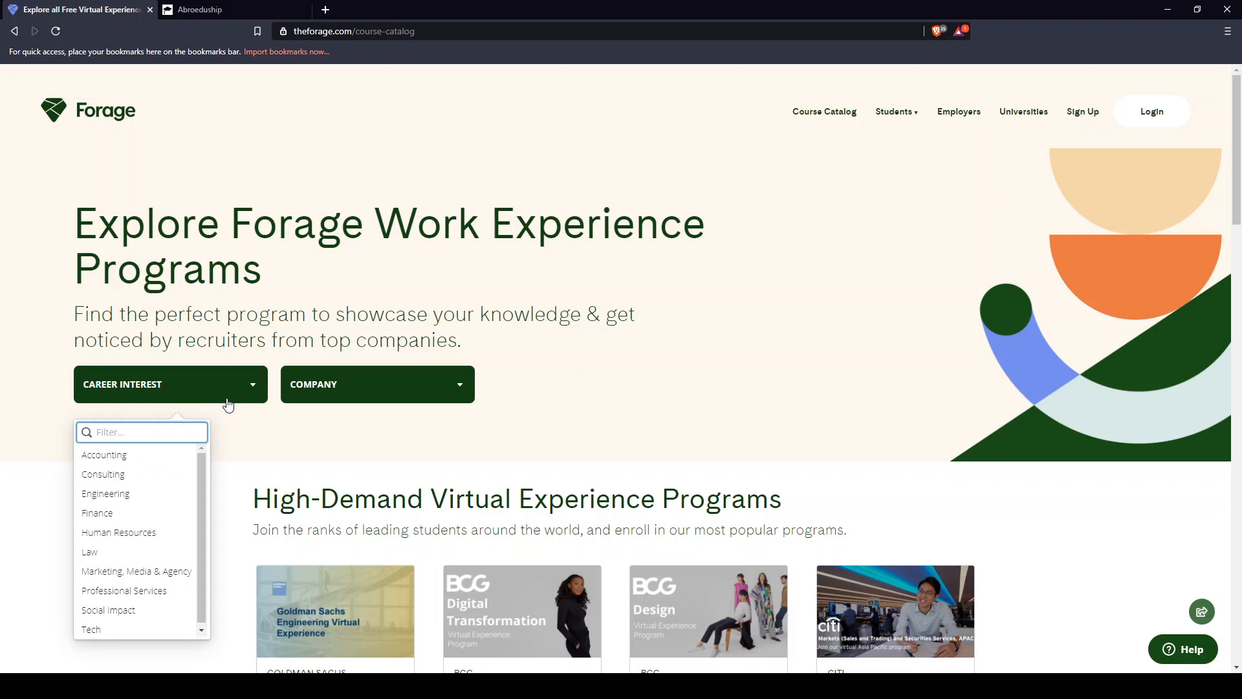
mouse_move(109, 512)
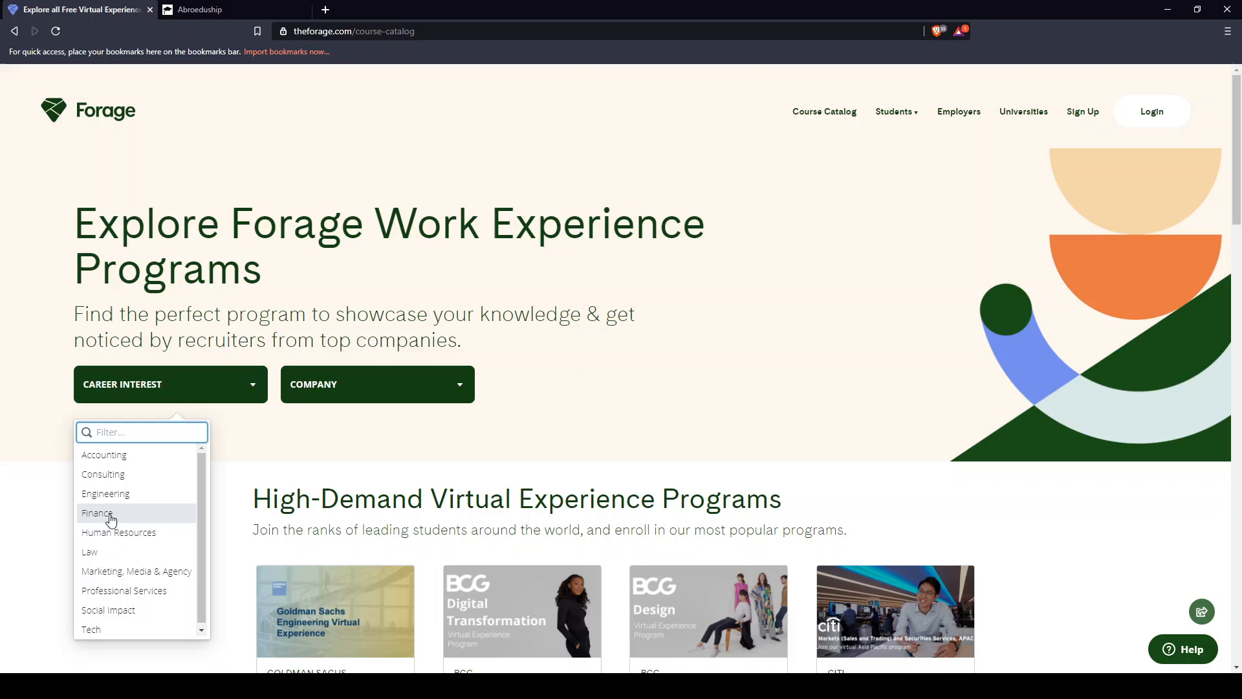
left_click(96, 513)
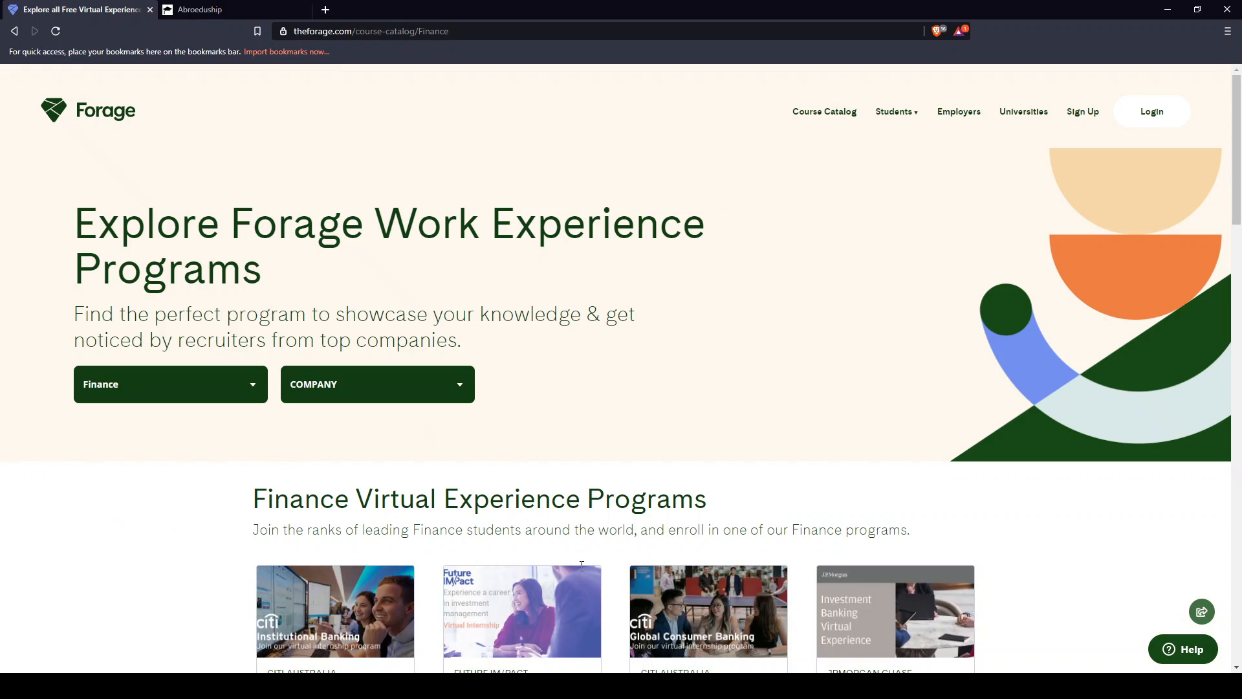
mouse_move(449, 392)
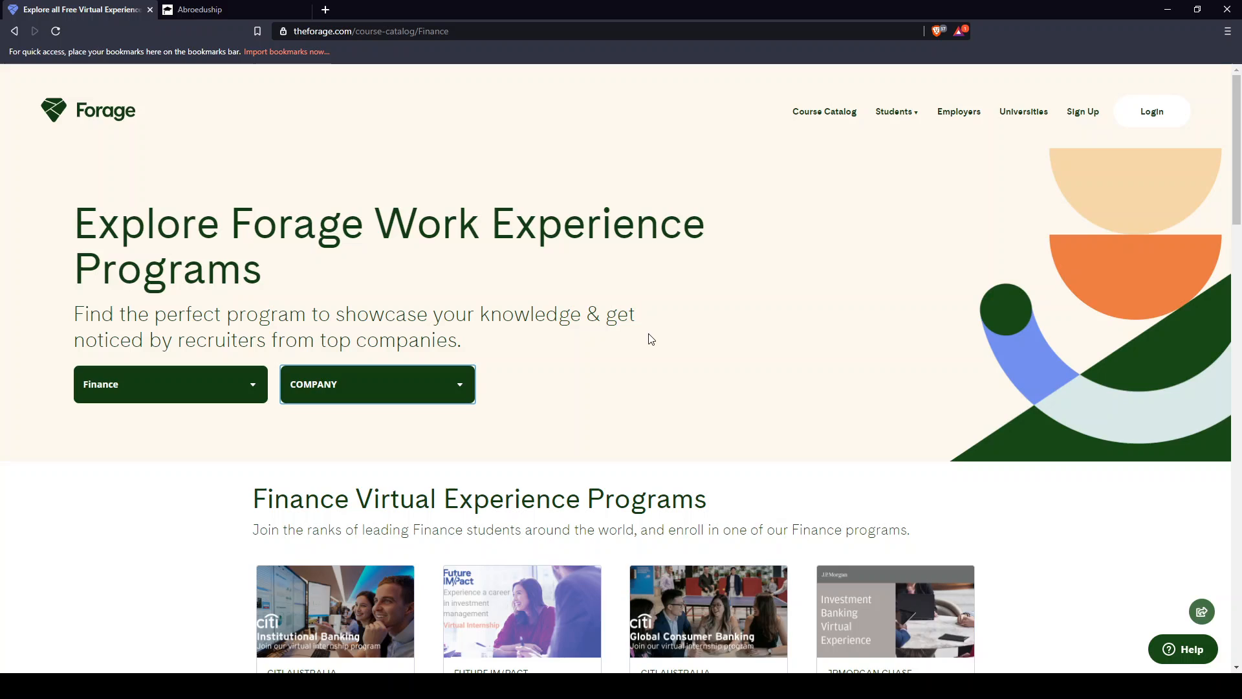
scroll("down", 3)
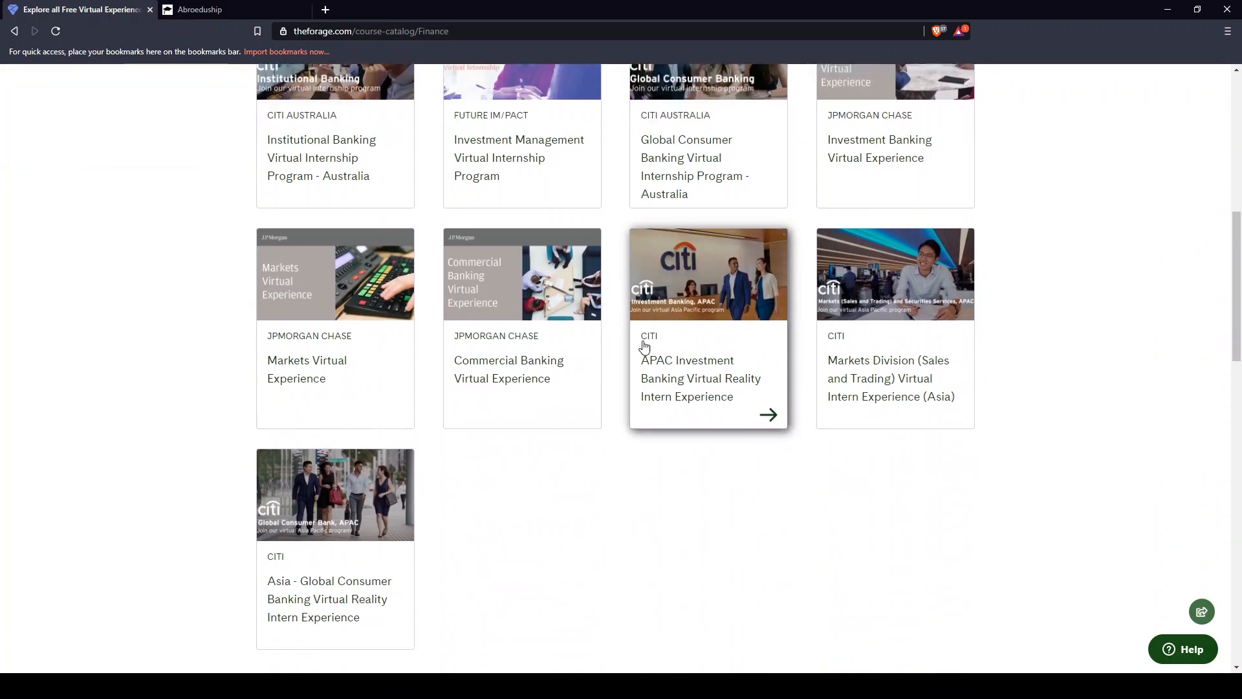
scroll("up", 3)
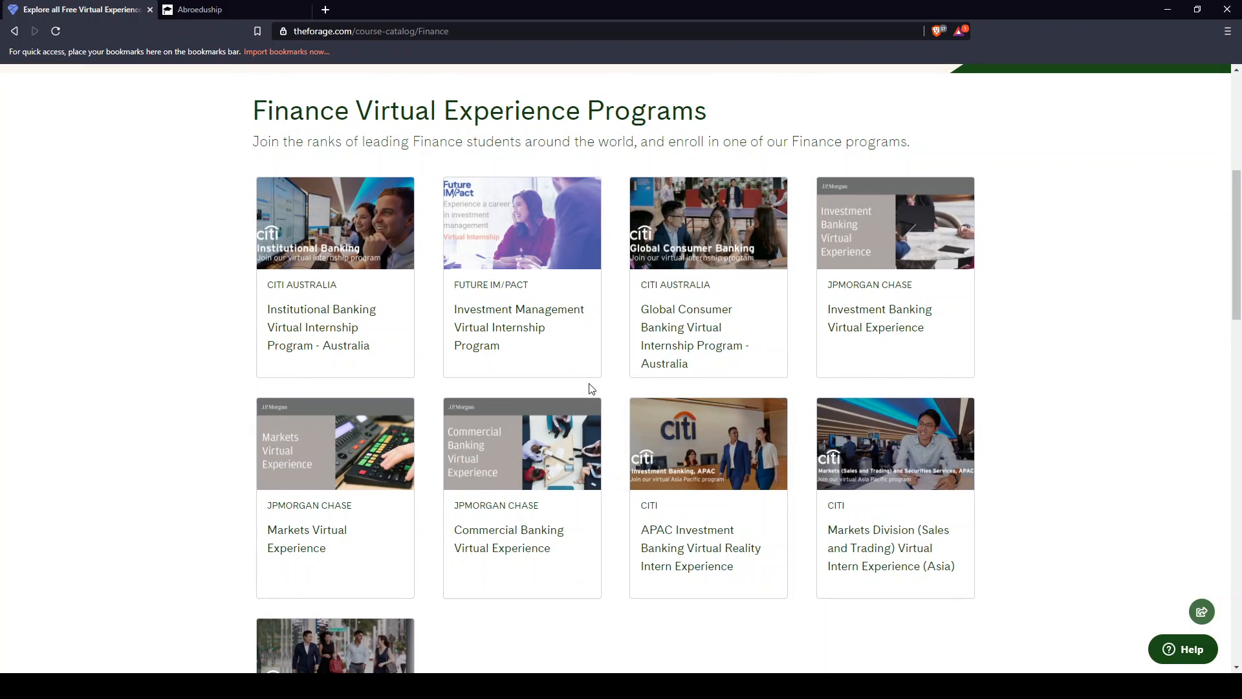
mouse_move(606, 412)
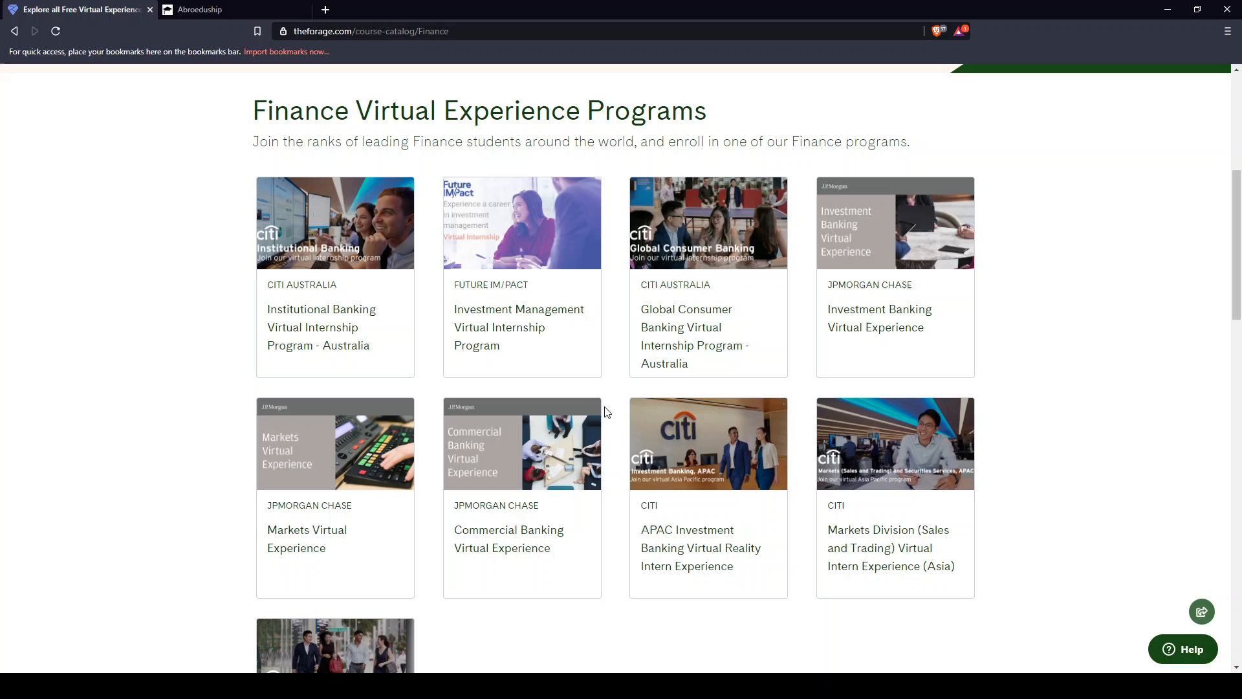
mouse_move(491, 307)
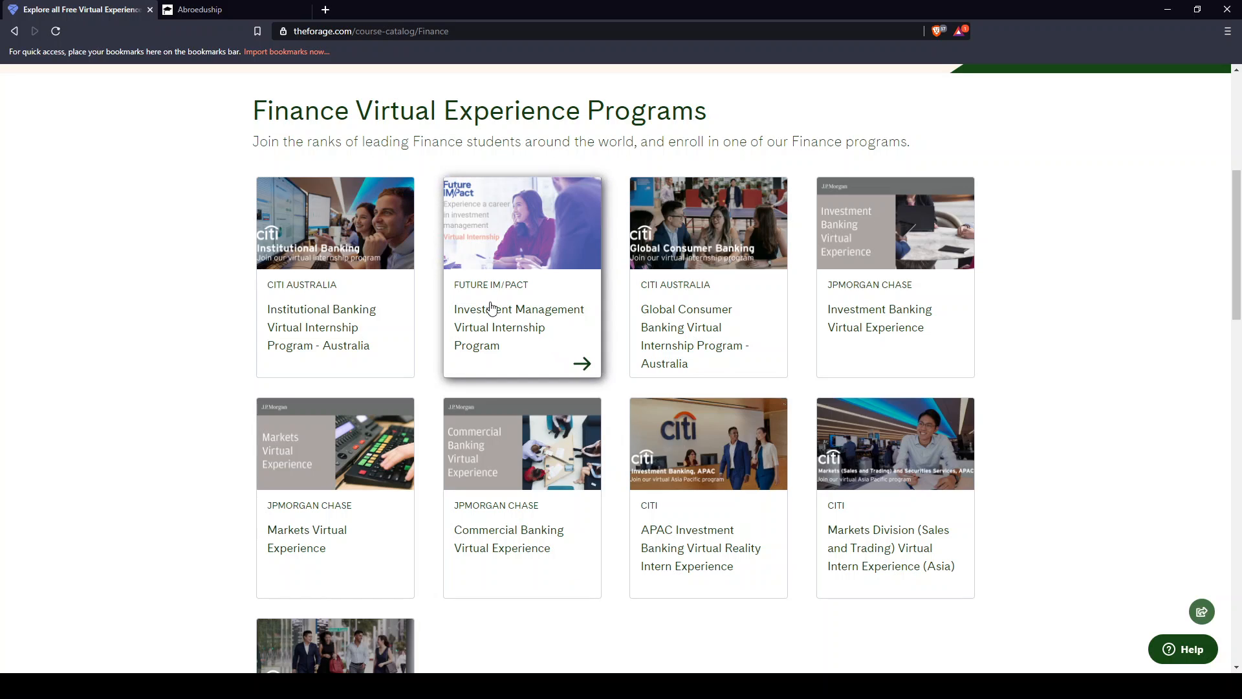
mouse_move(545, 243)
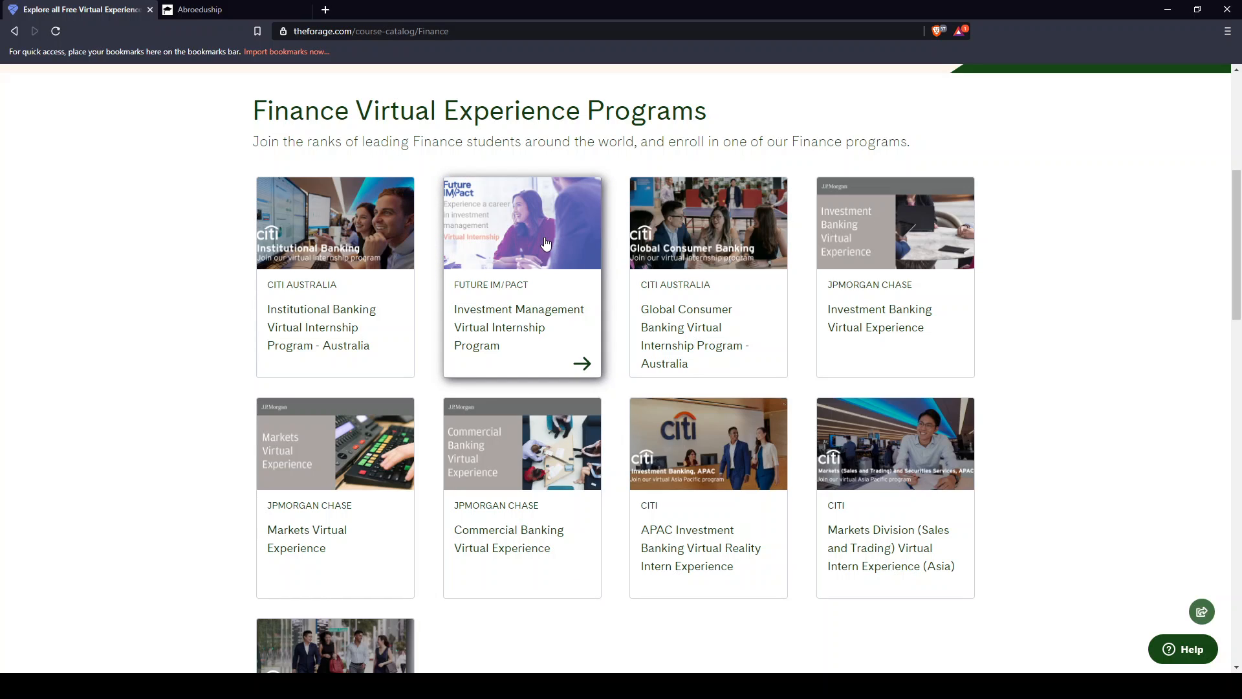
left_click(521, 223)
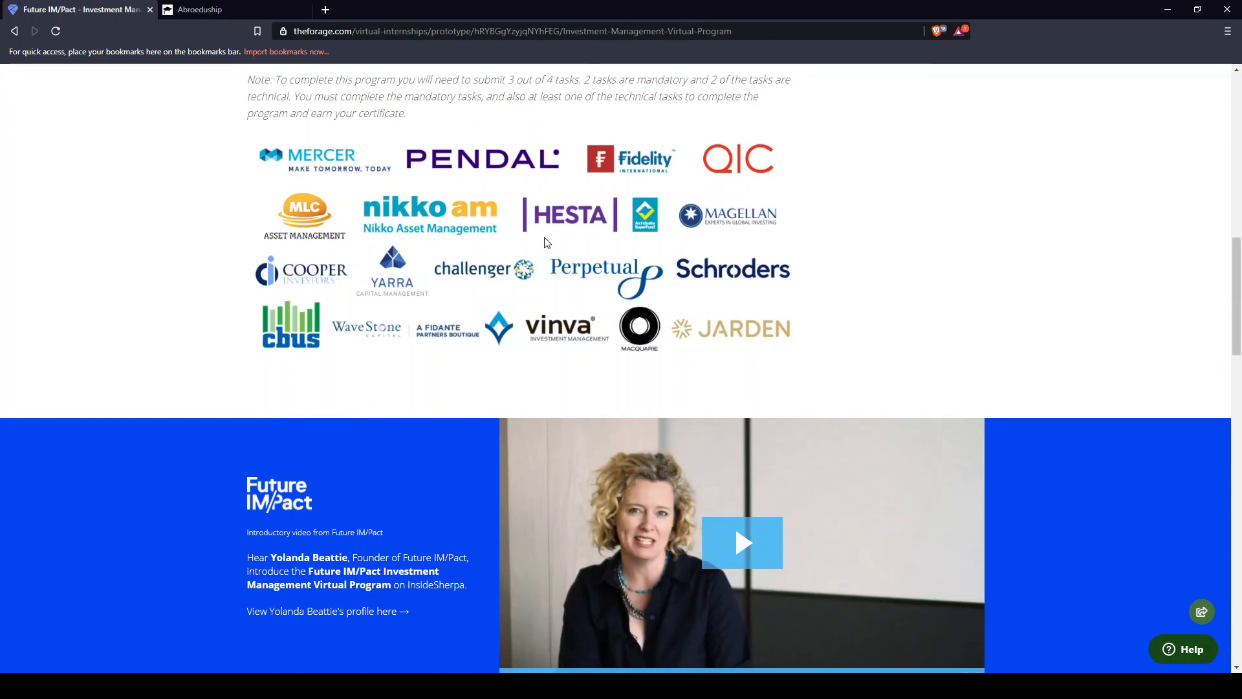
scroll("down", 3)
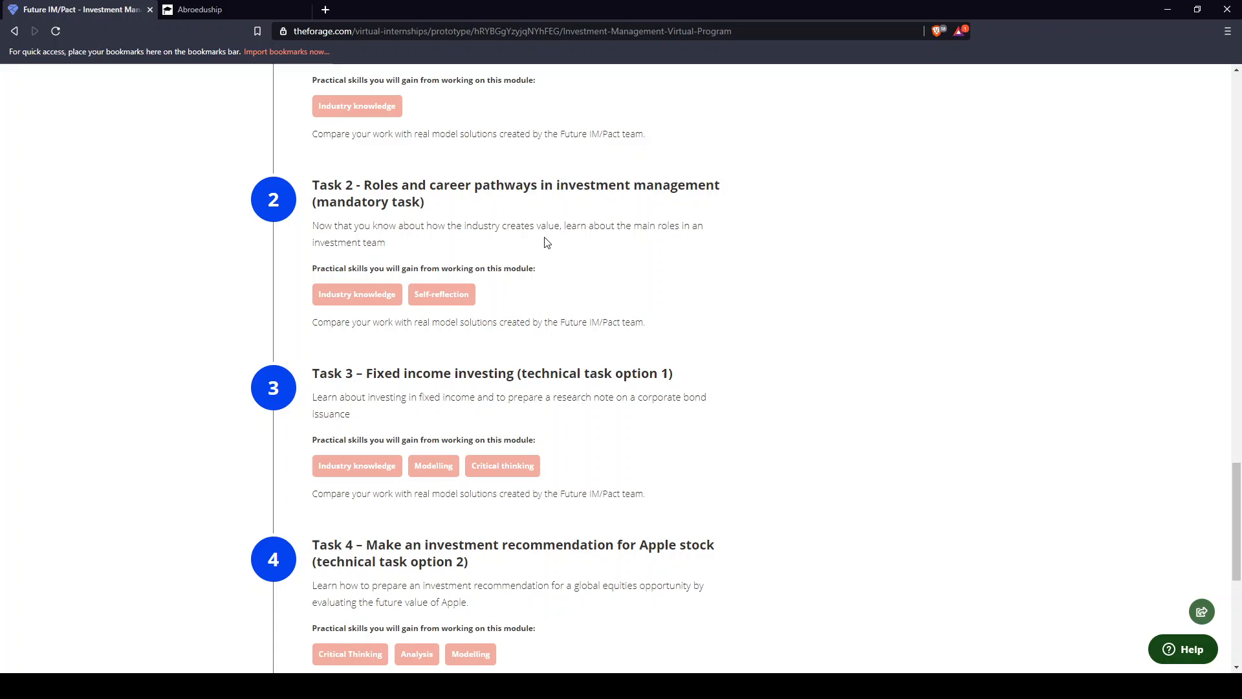
scroll("down", 3)
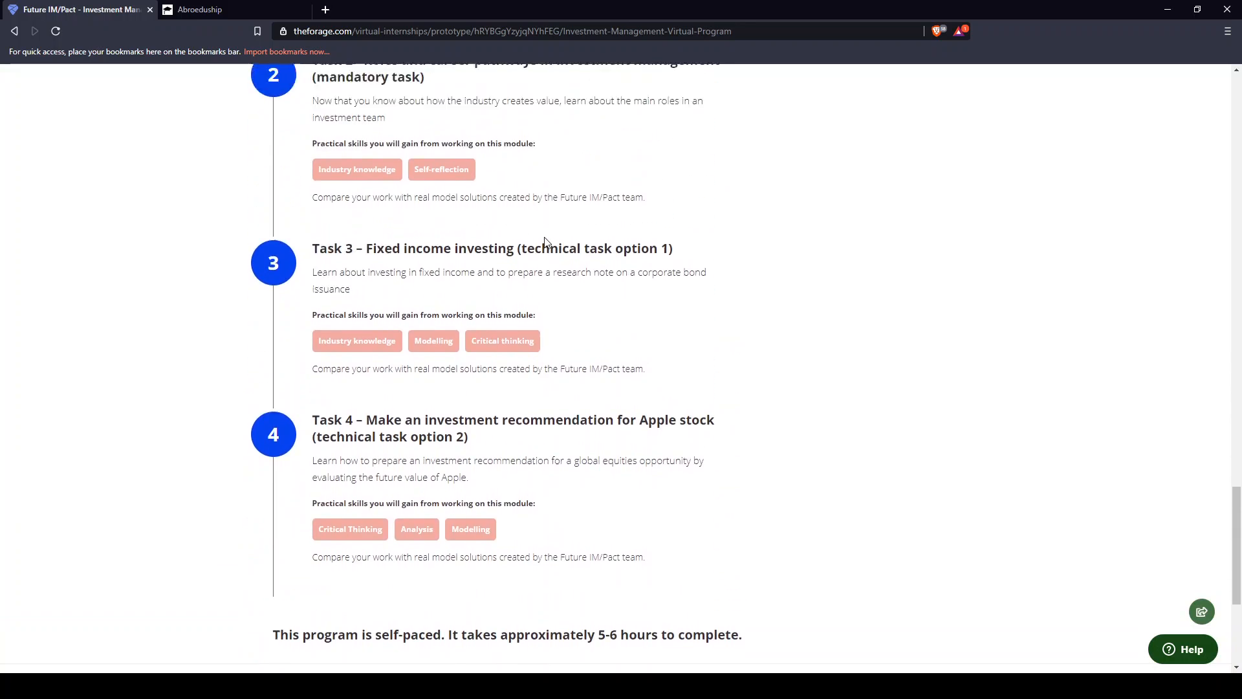
scroll("up", 3)
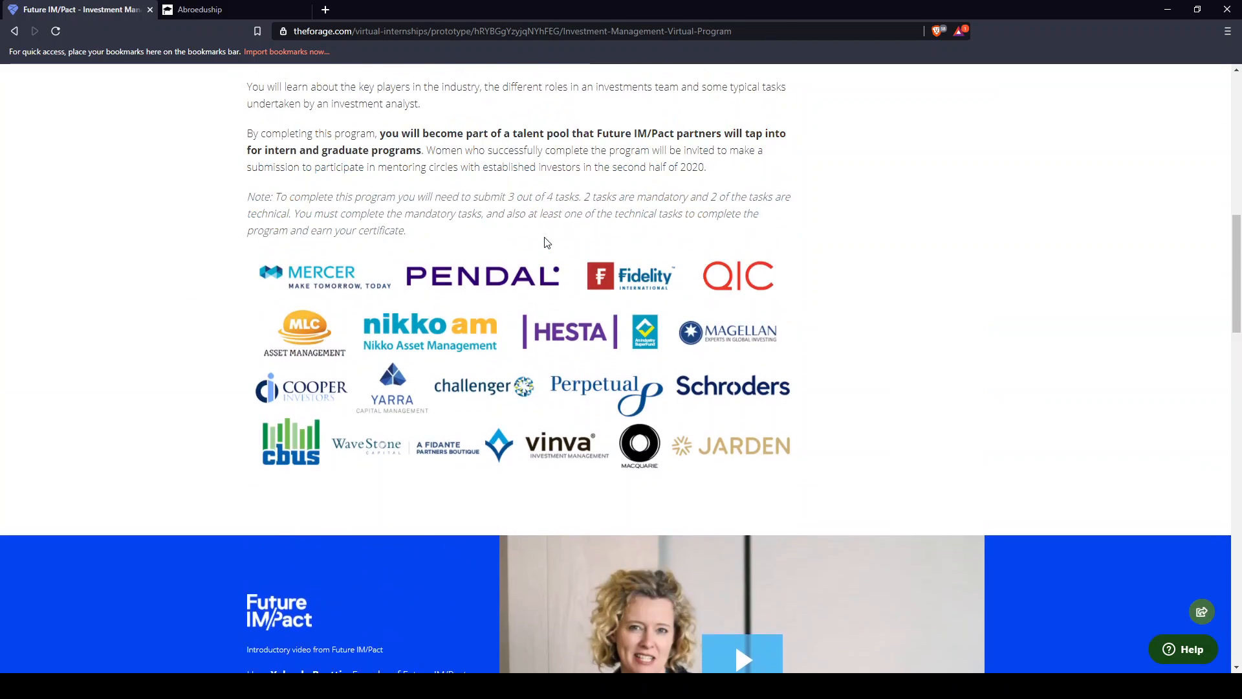
scroll("down", 3)
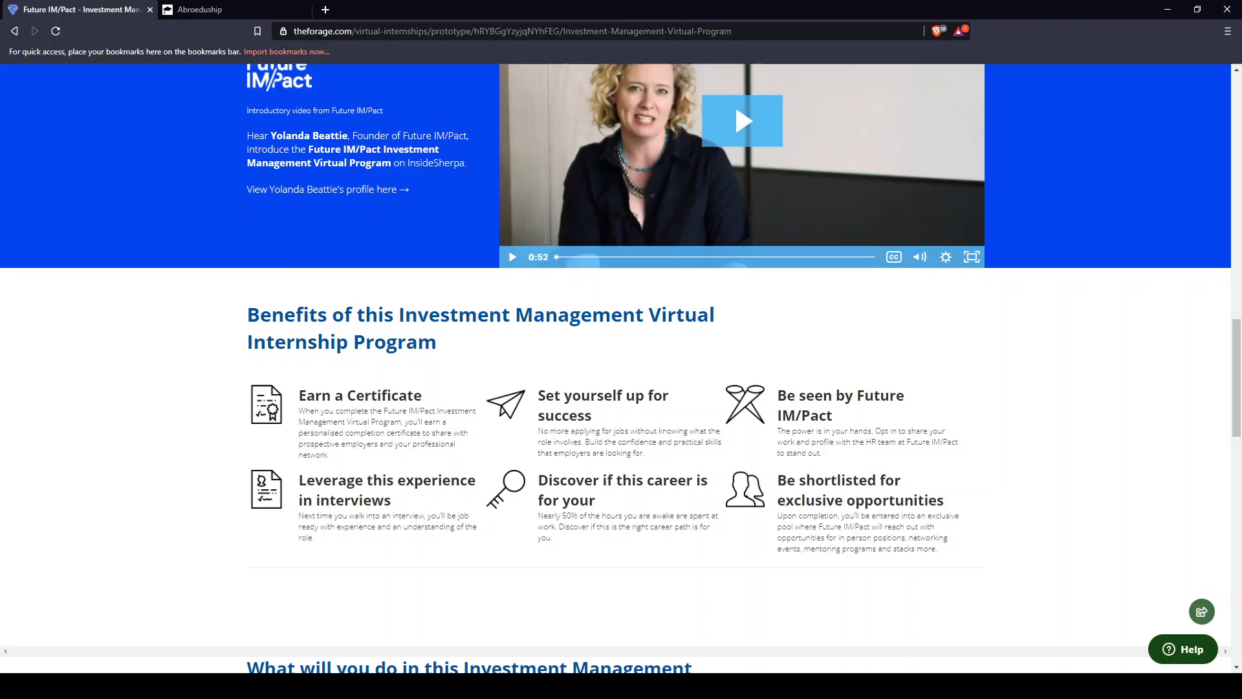
scroll("down", 3)
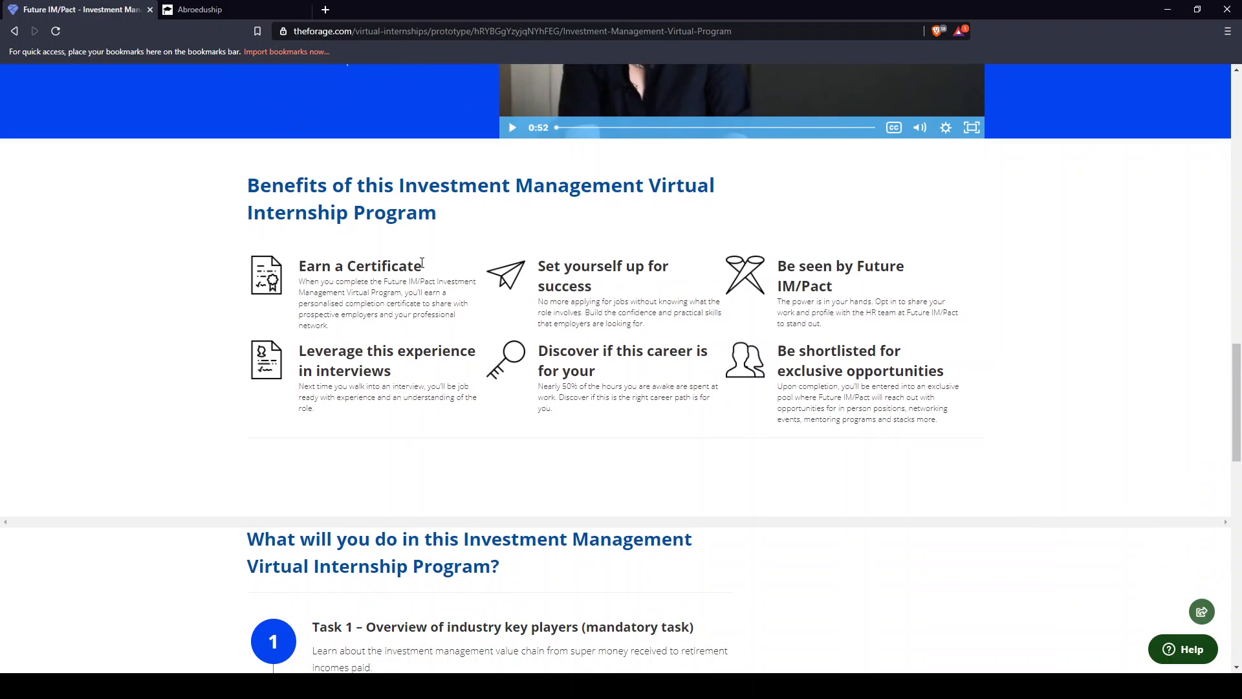
mouse_move(407, 225)
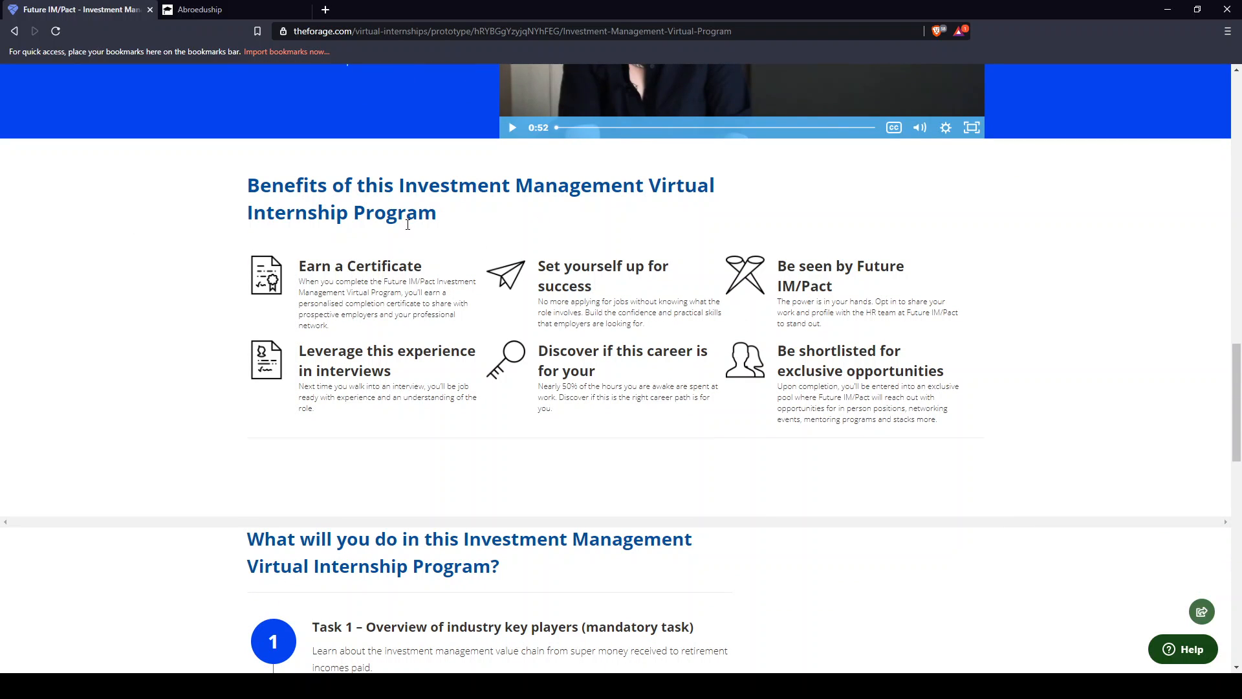
mouse_move(480, 269)
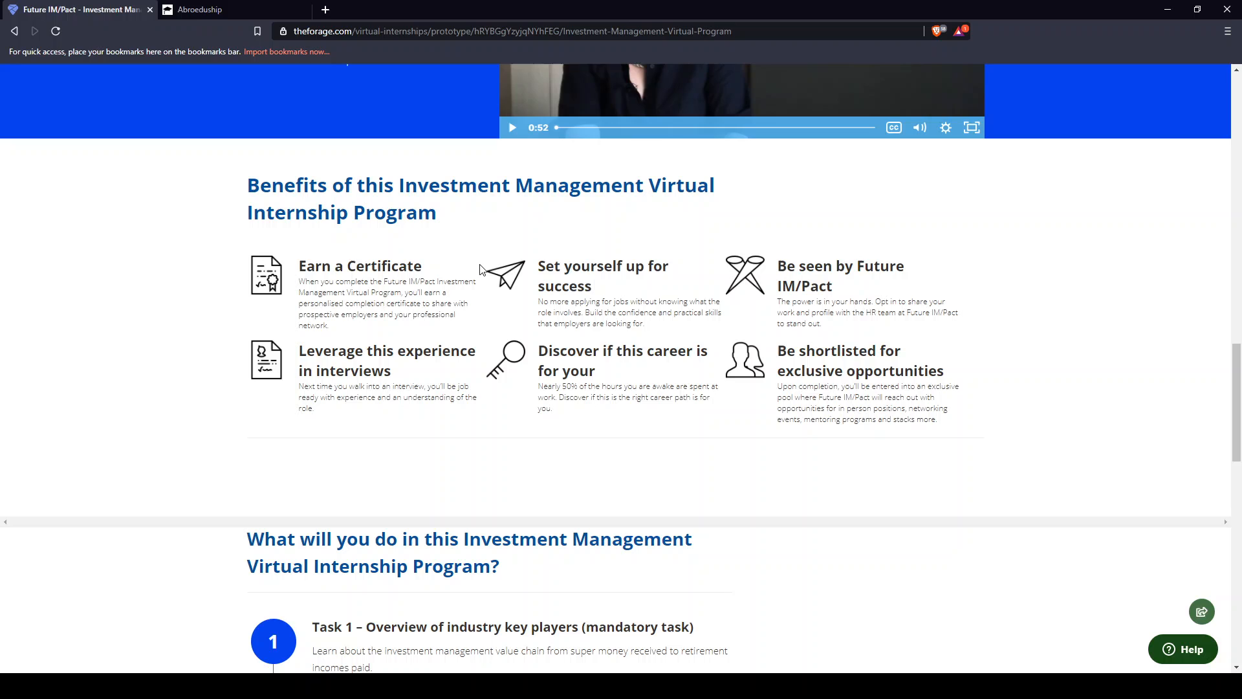
mouse_move(755, 297)
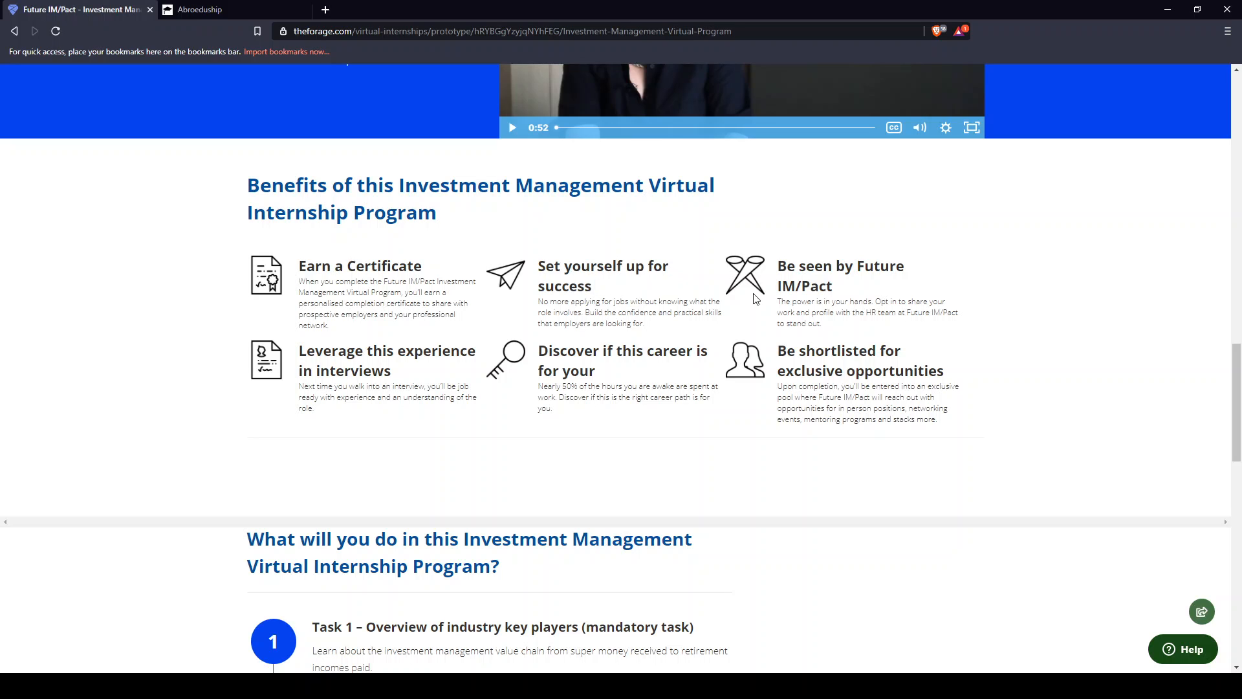
mouse_move(811, 367)
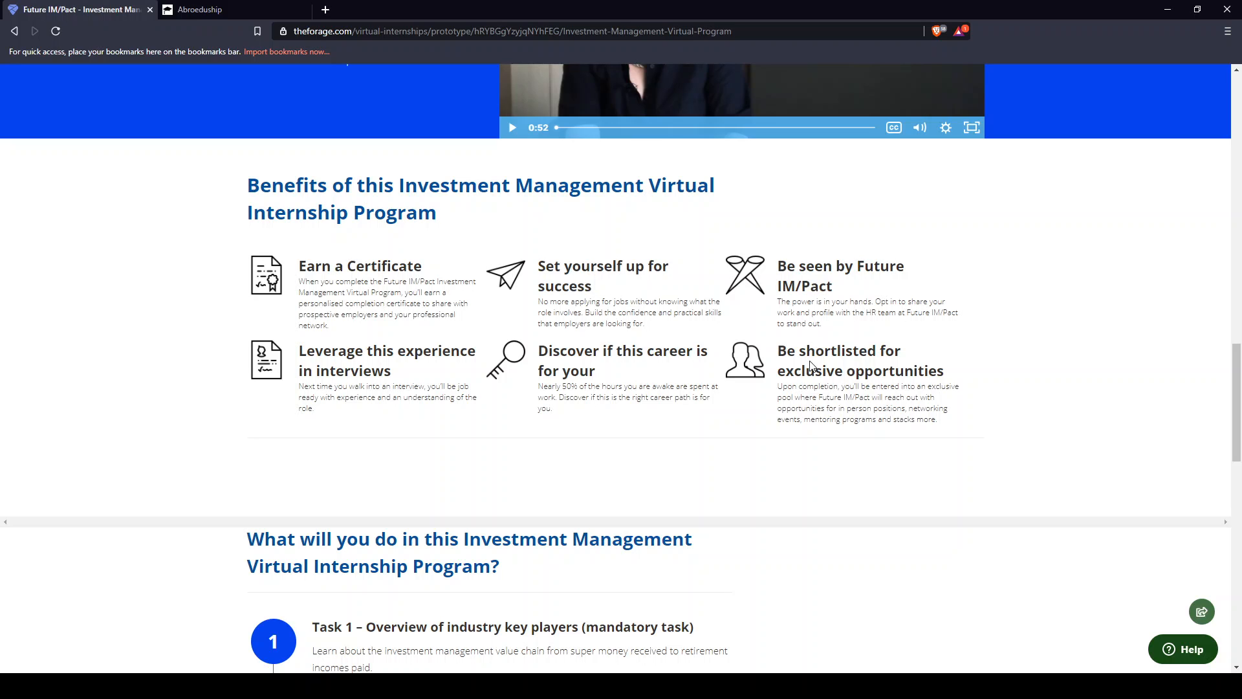
mouse_move(836, 378)
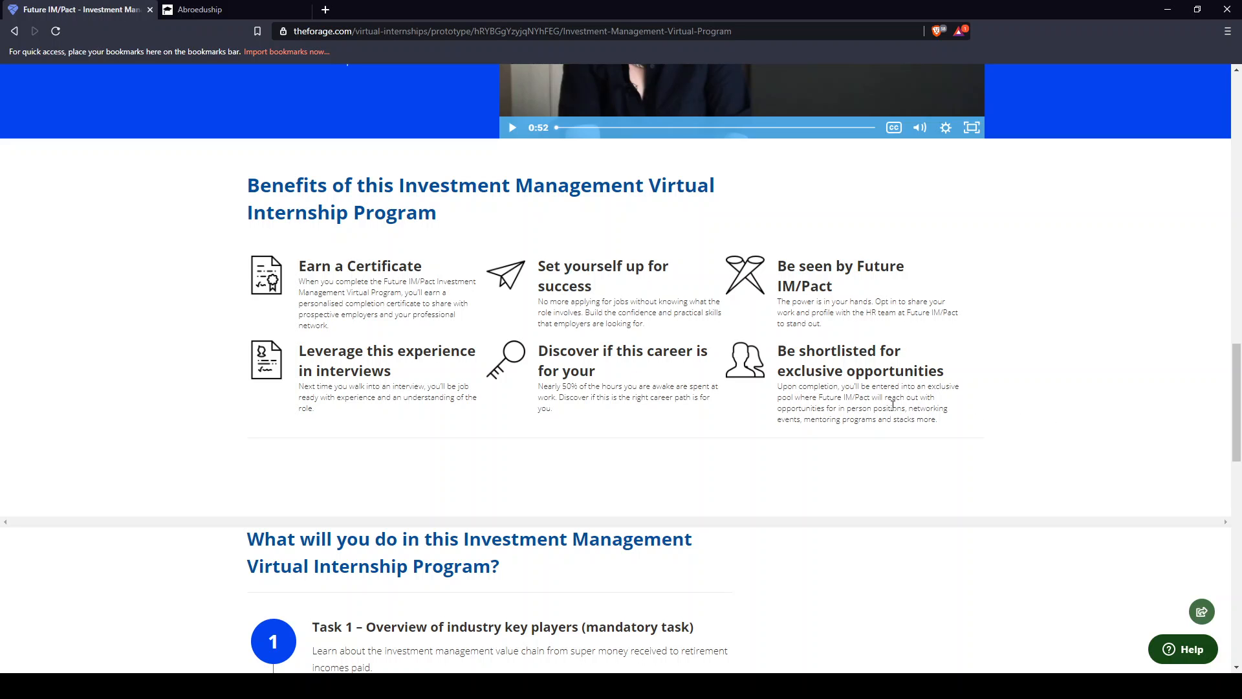
scroll("up", 3)
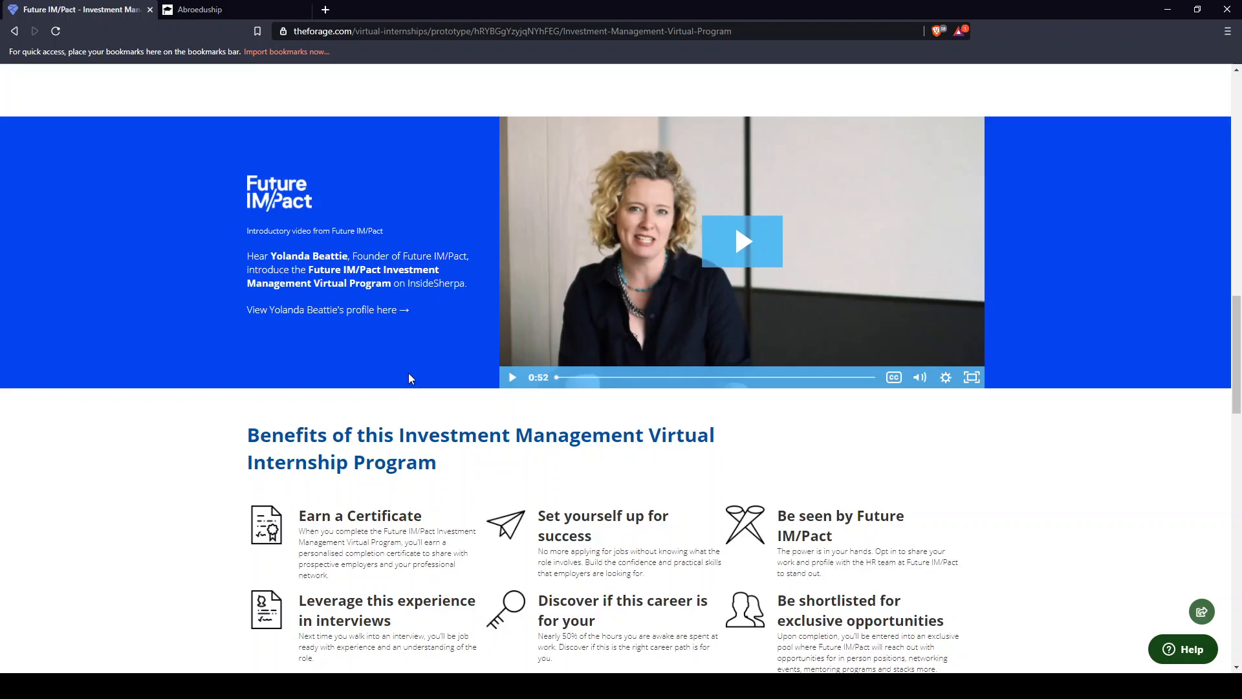
scroll("down", 3)
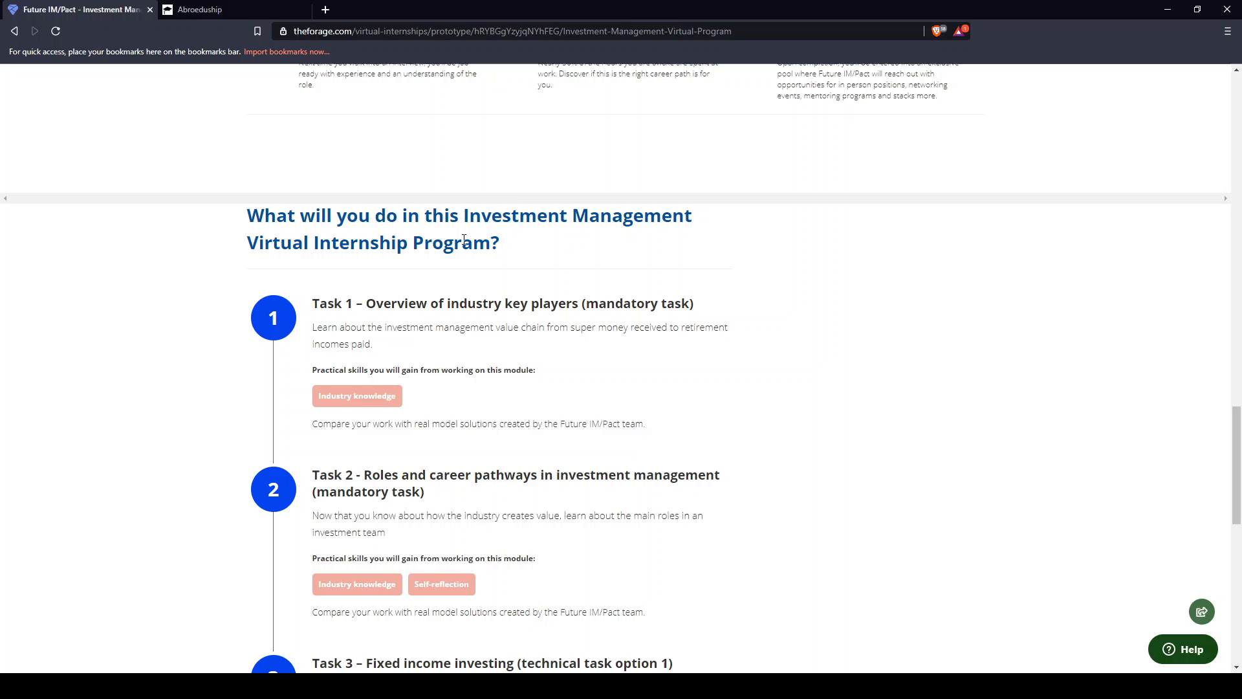
Review Tasks 1–4 of the investment management internship, then choose Register Now.
scroll("down", 3)
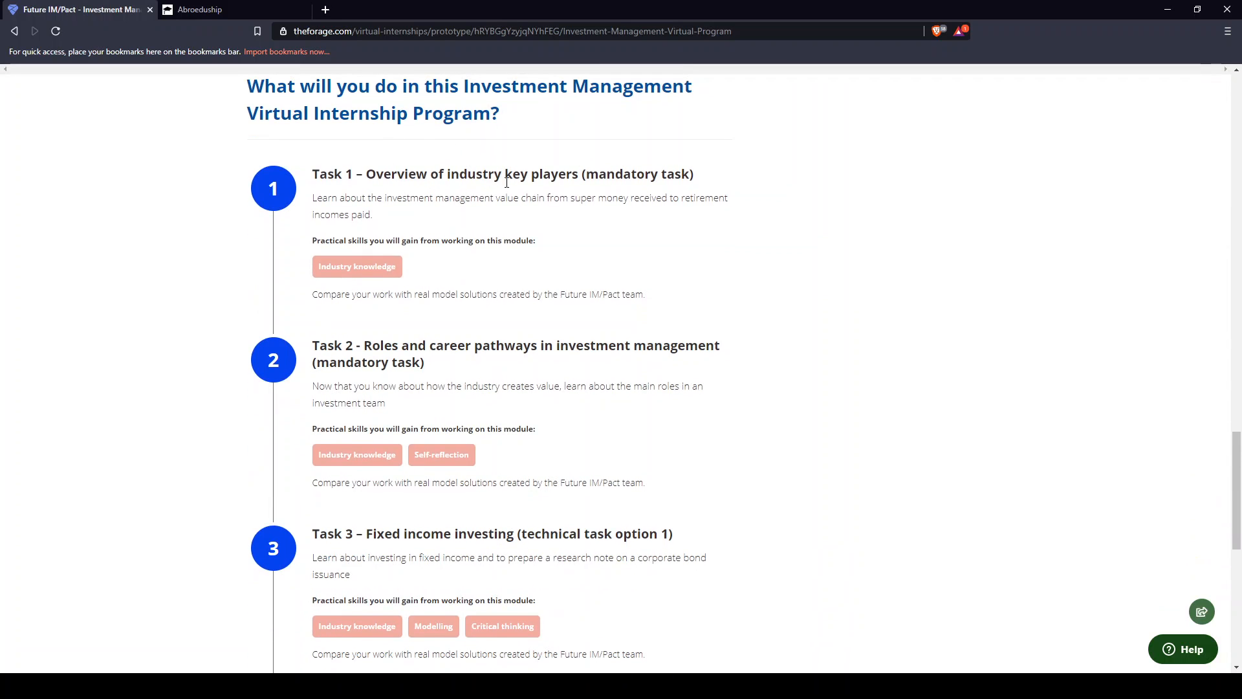
scroll("down", 3)
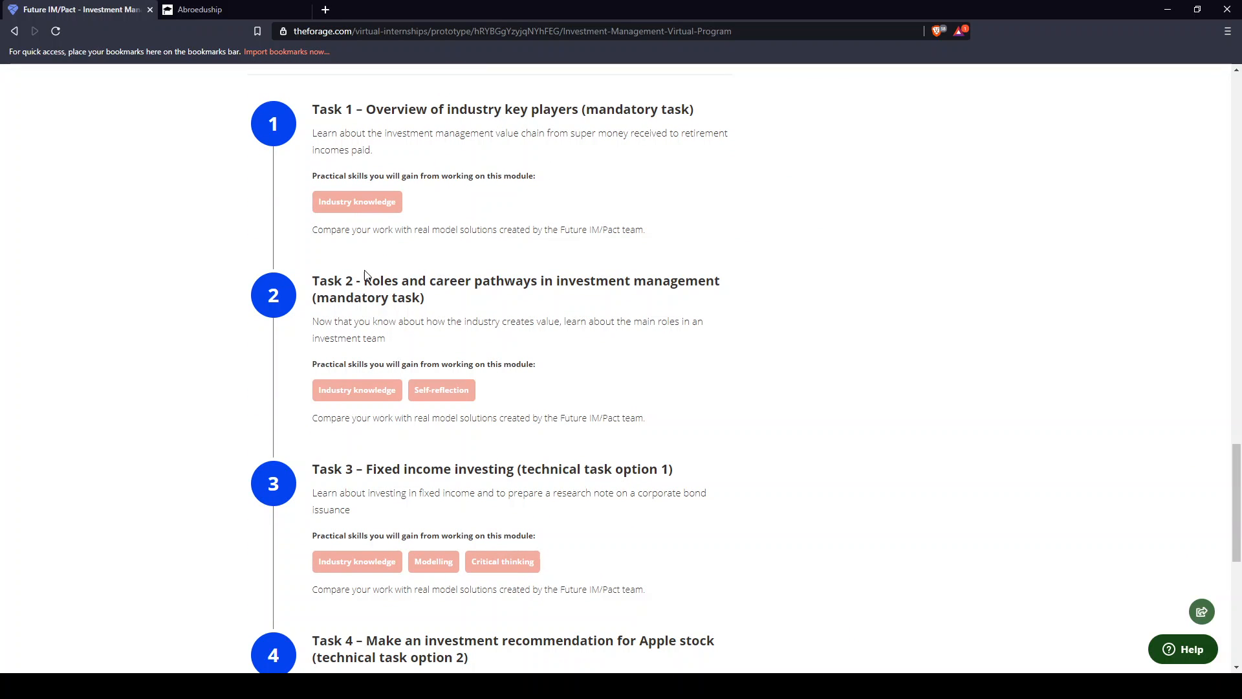
mouse_move(634, 281)
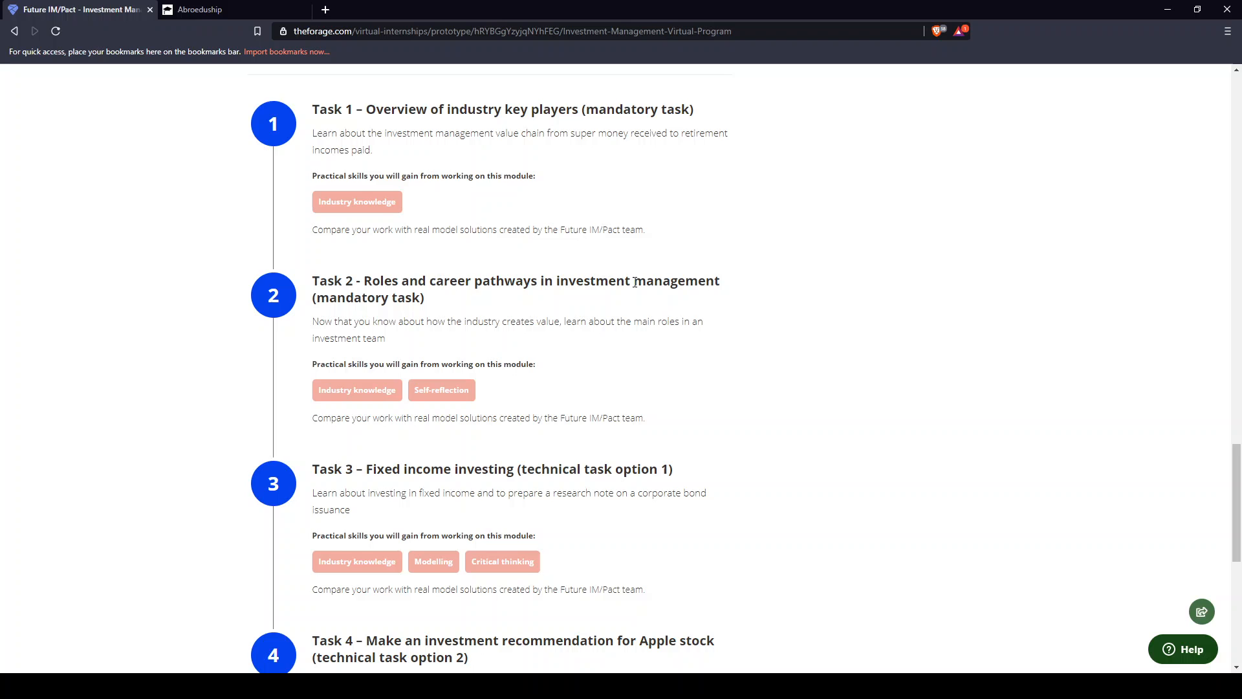
scroll("down", 3)
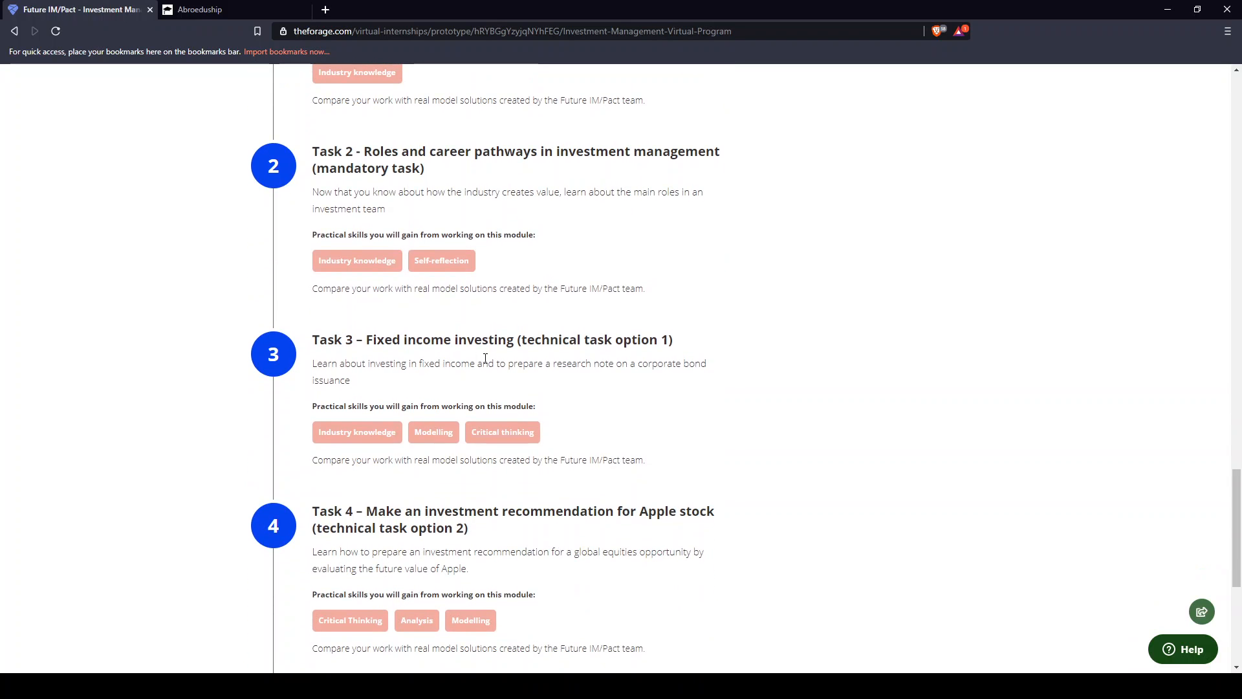
scroll("down", 3)
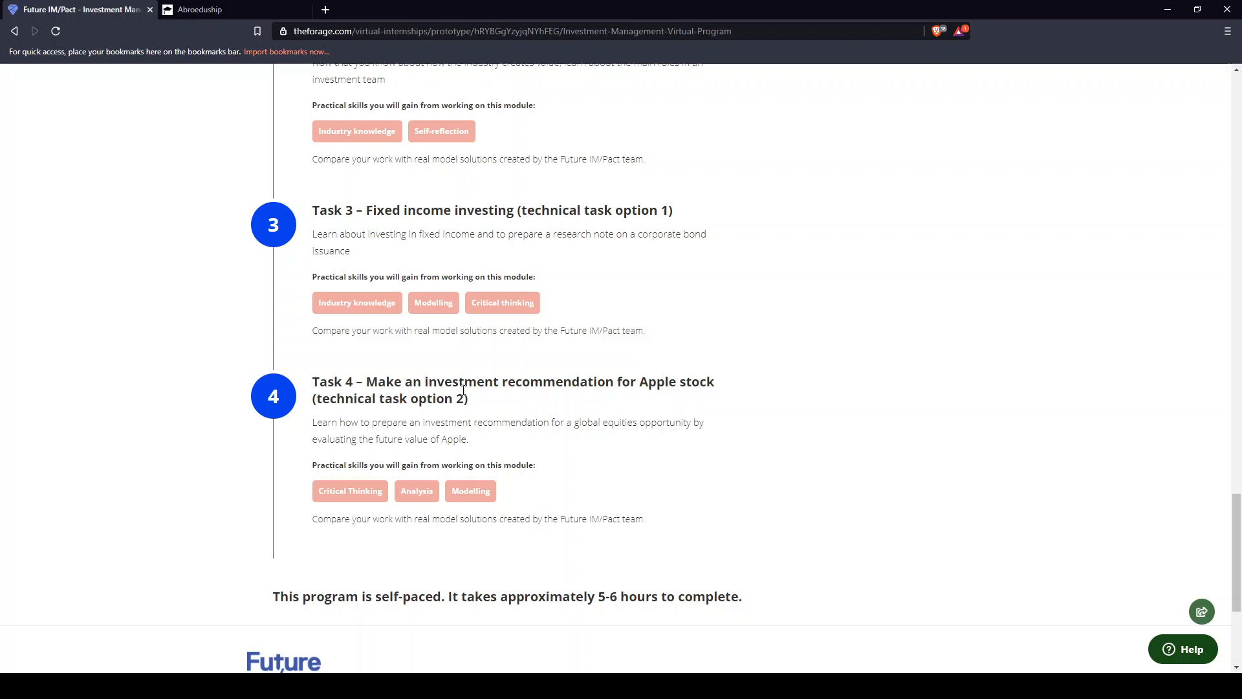
scroll("up", 3)
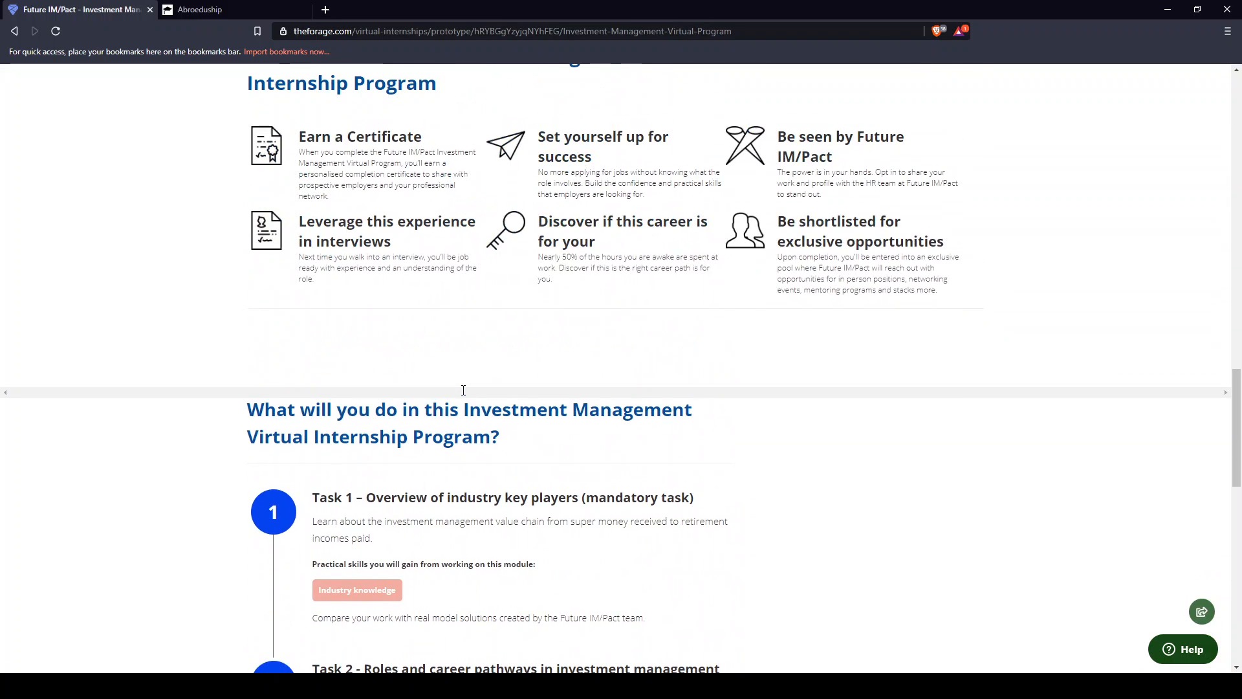
scroll("up", 3)
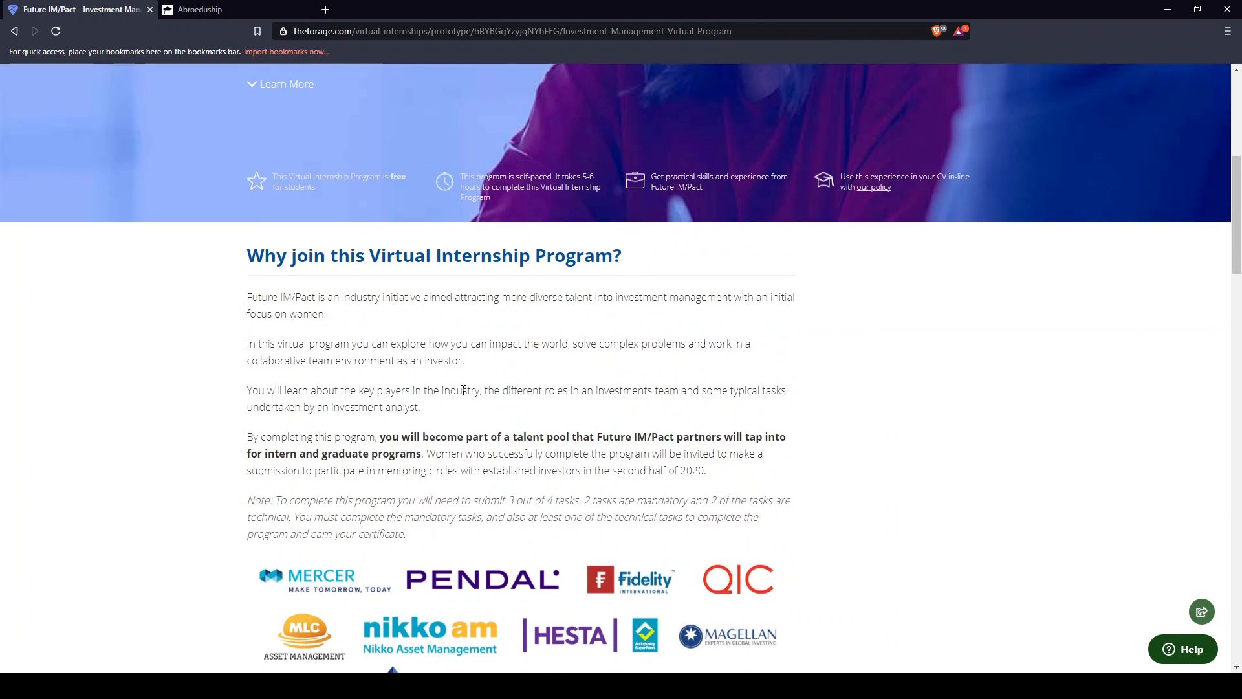
scroll("up", 3)
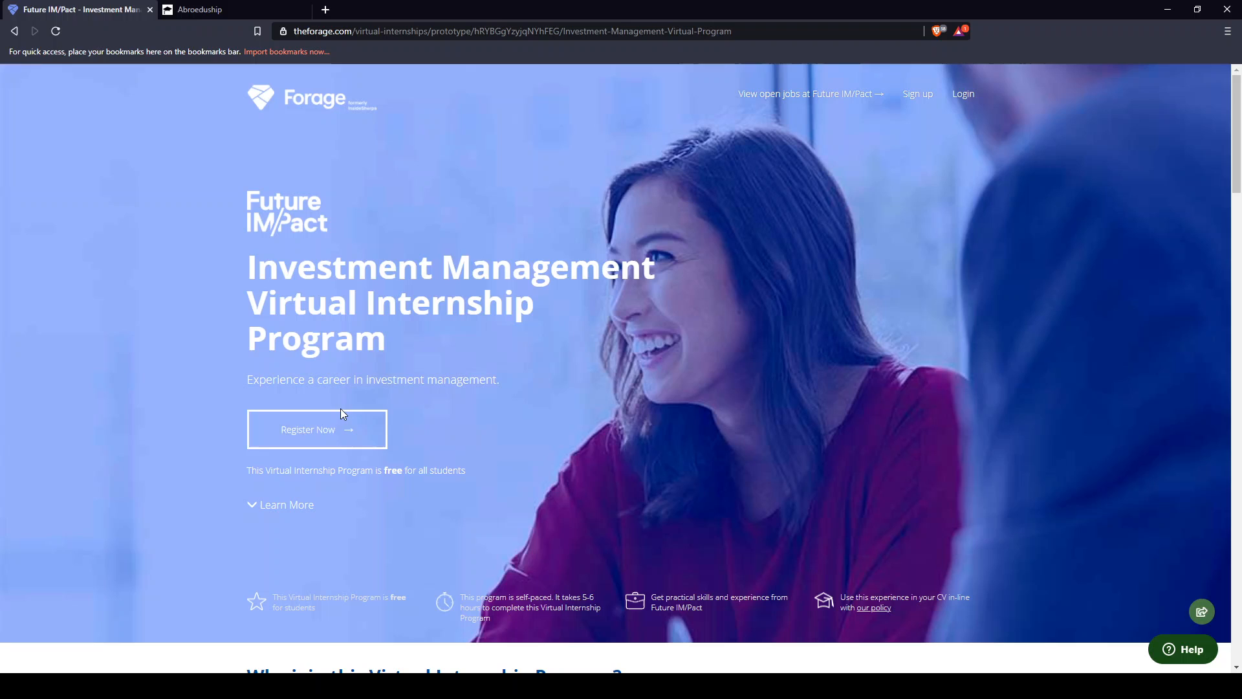
left_click(316, 428)
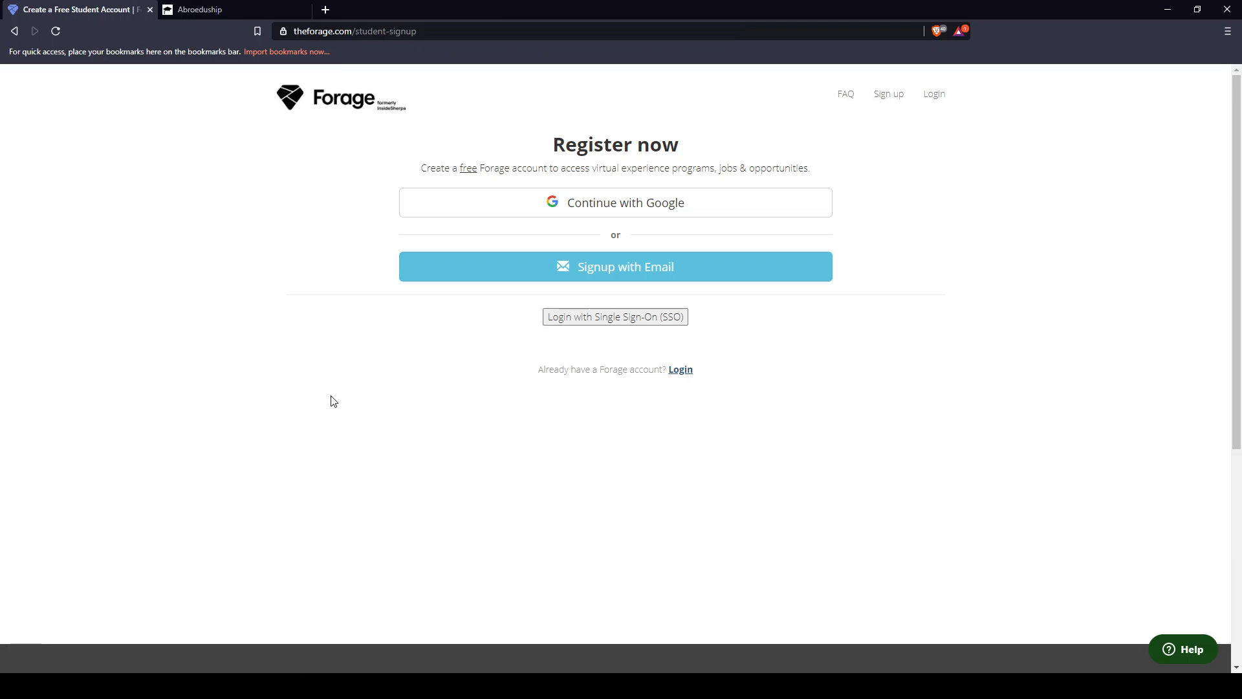
mouse_move(428, 225)
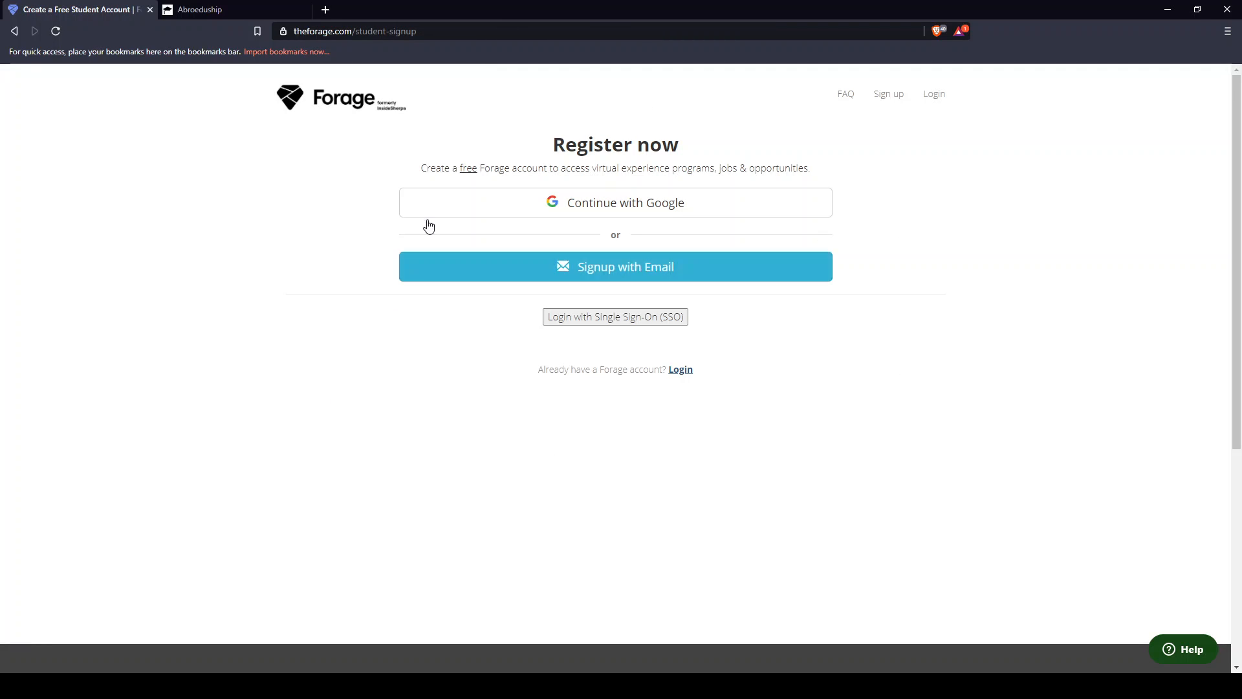
scroll("down", 3)
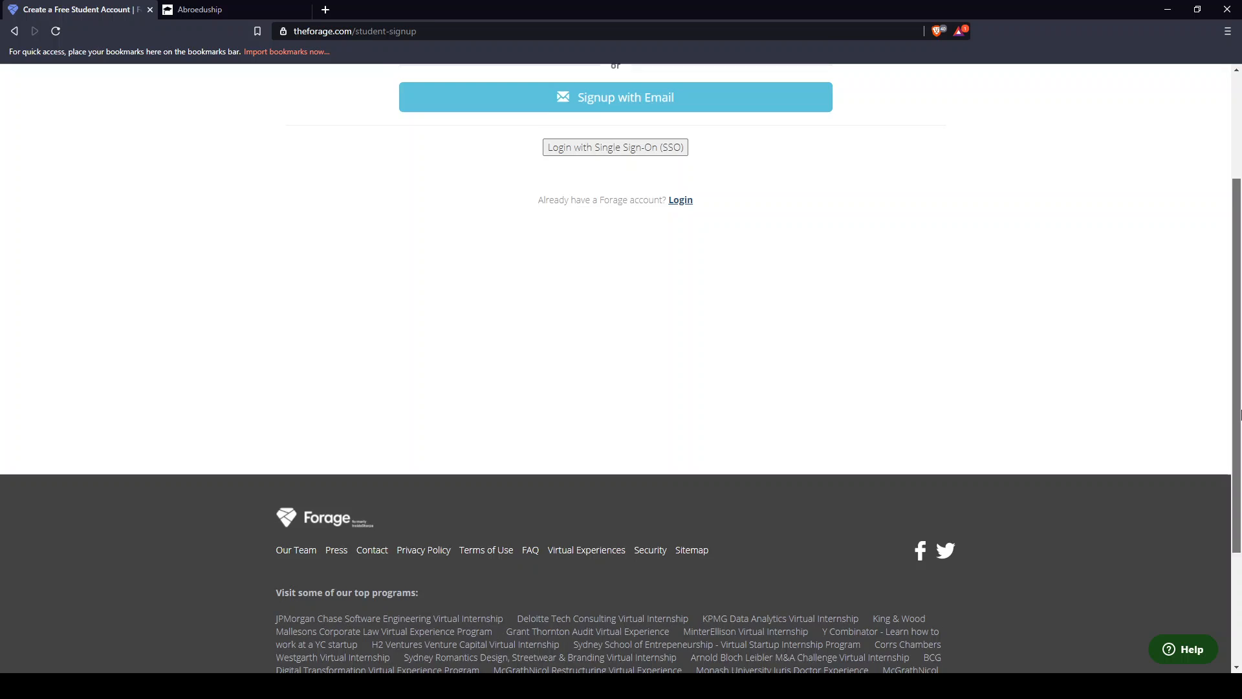
scroll("up", 3)
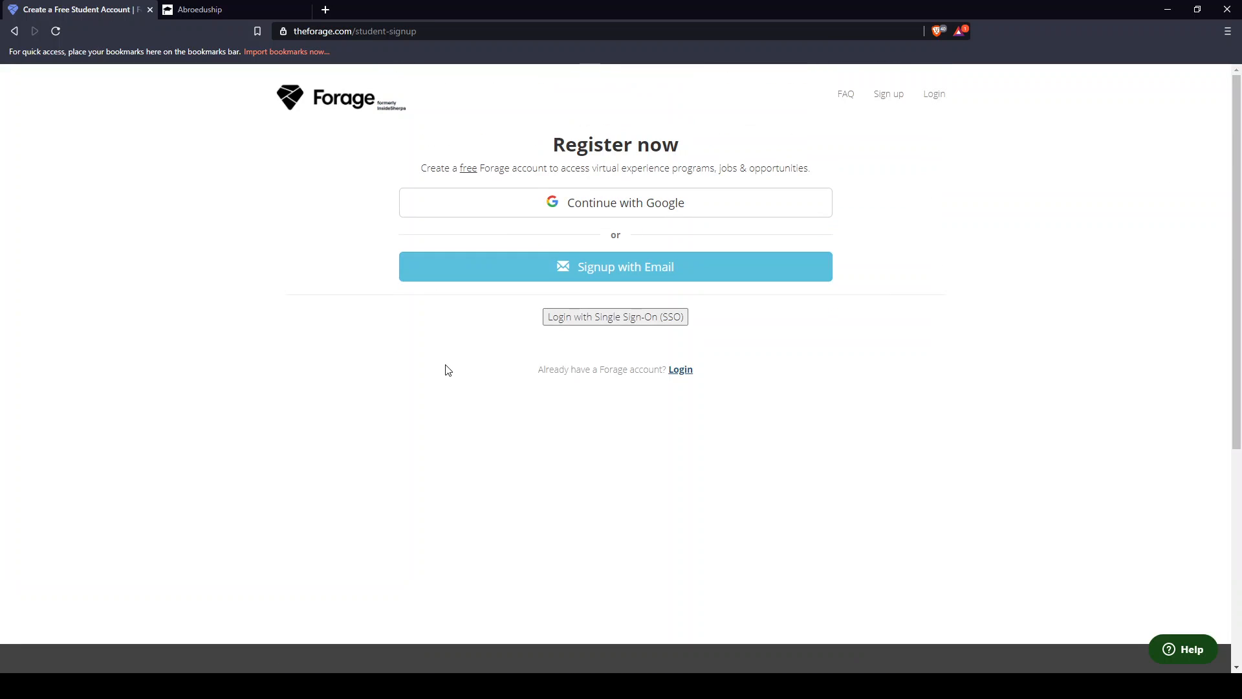
mouse_move(477, 146)
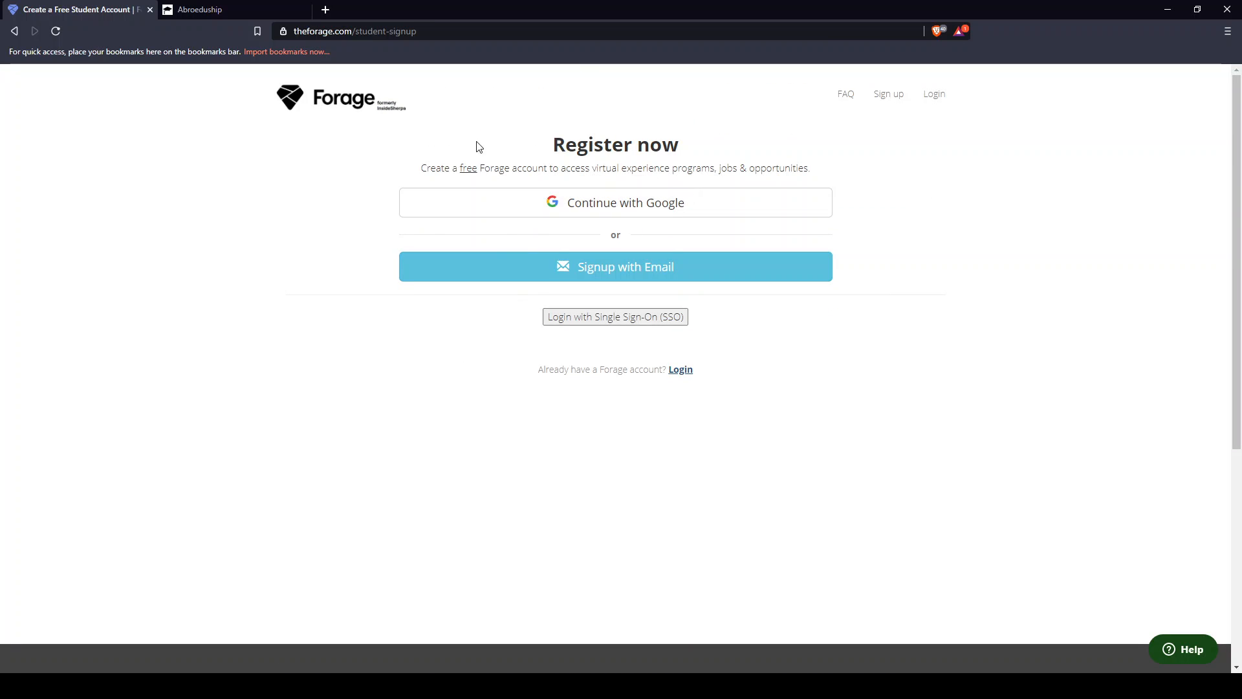
mouse_move(790, 310)
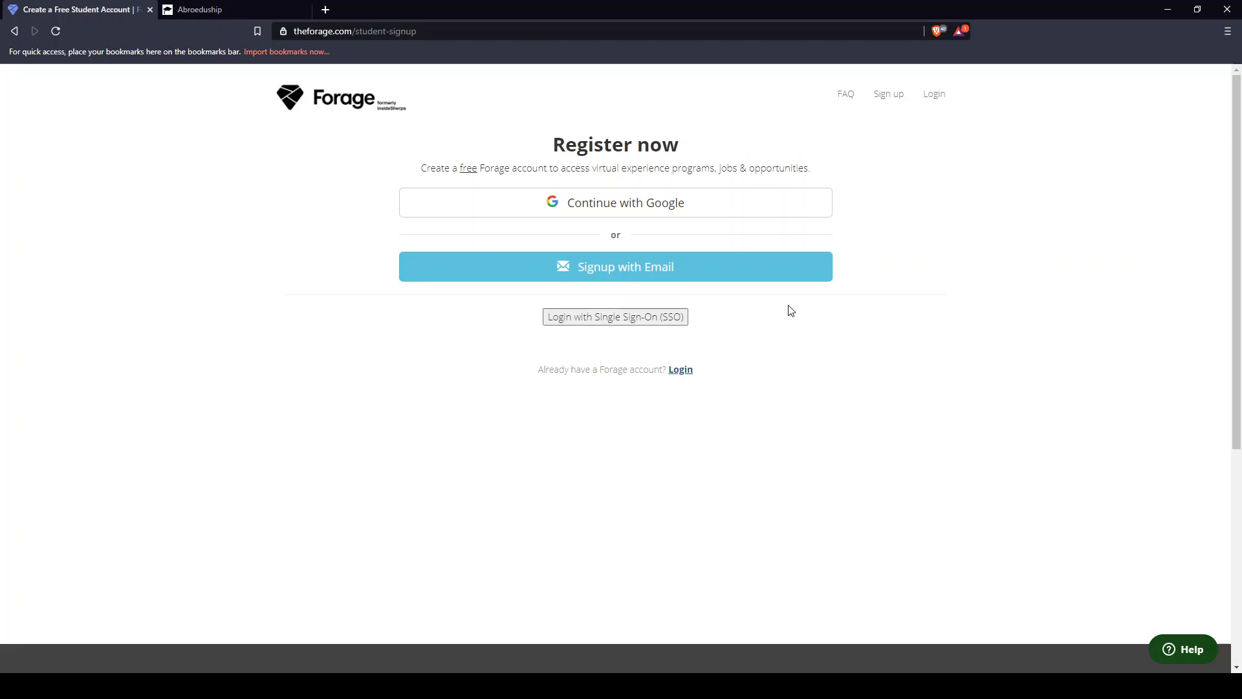
mouse_move(933, 93)
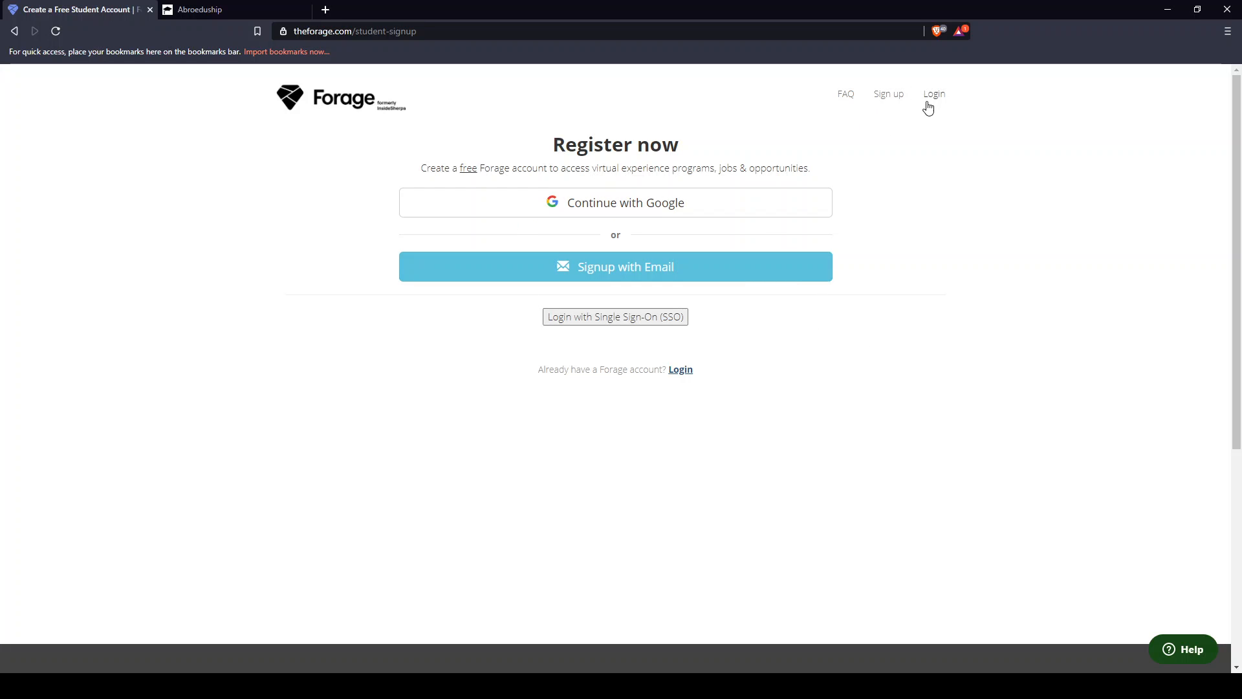
mouse_move(910, 95)
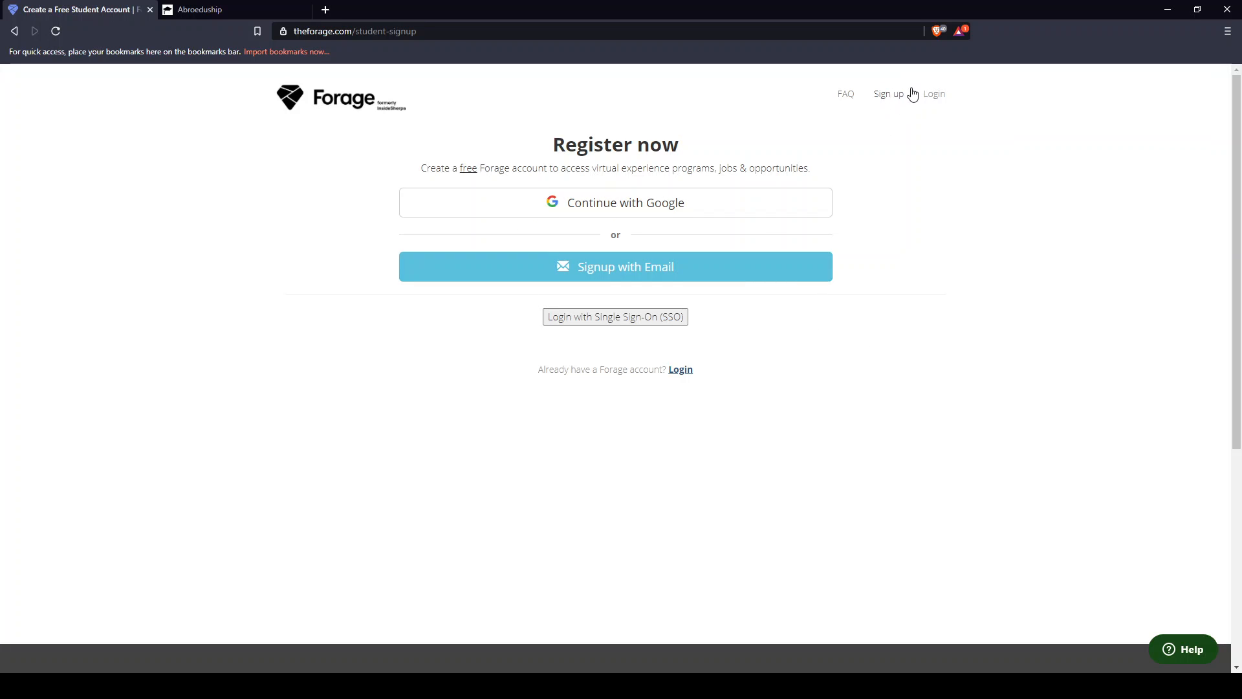
mouse_move(899, 91)
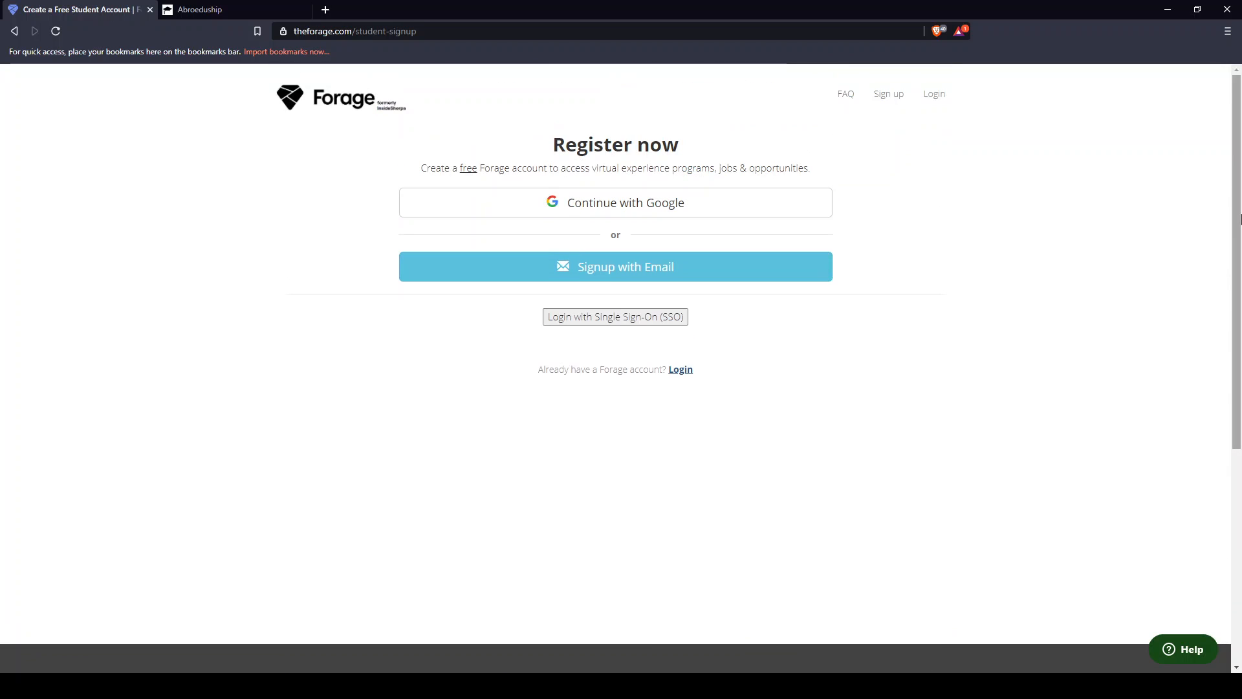
mouse_move(1227, 222)
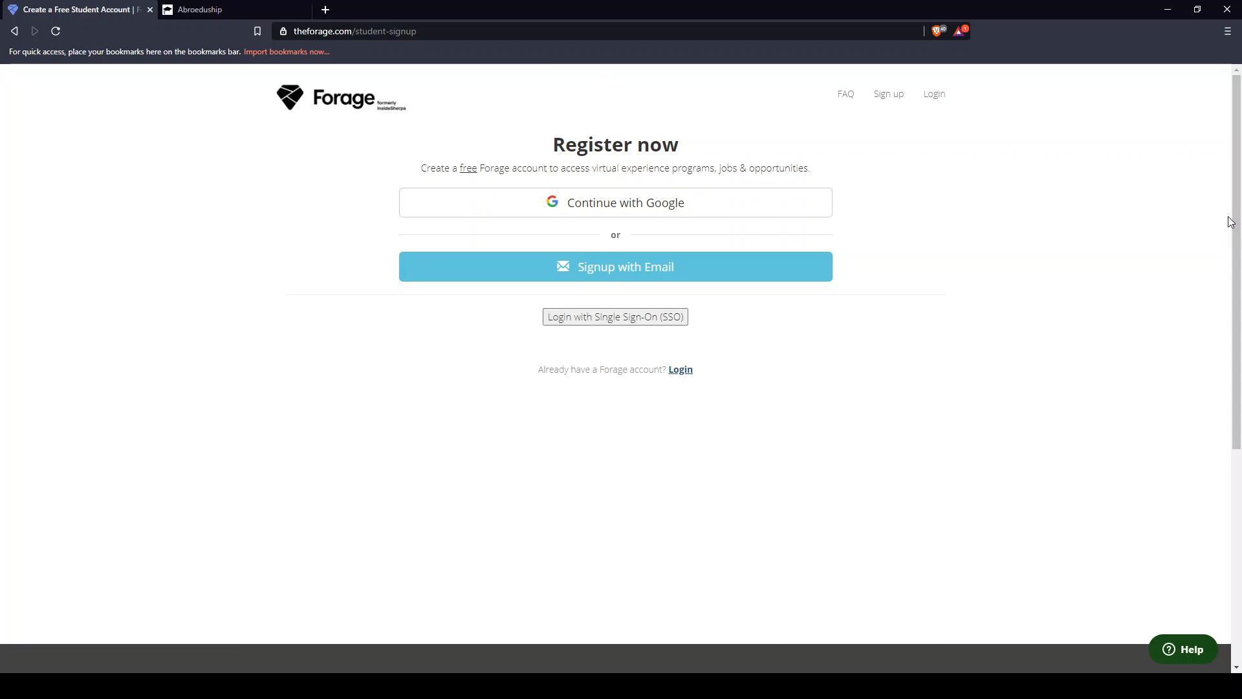
mouse_move(989, 243)
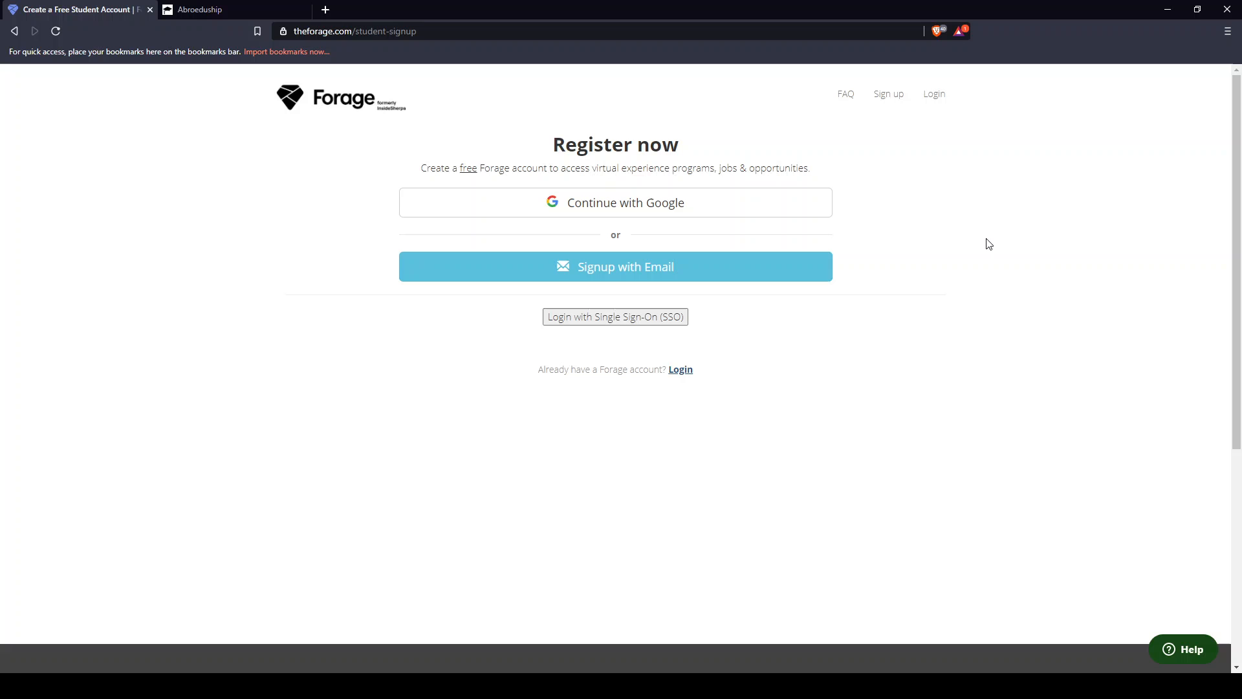
mouse_move(520, 205)
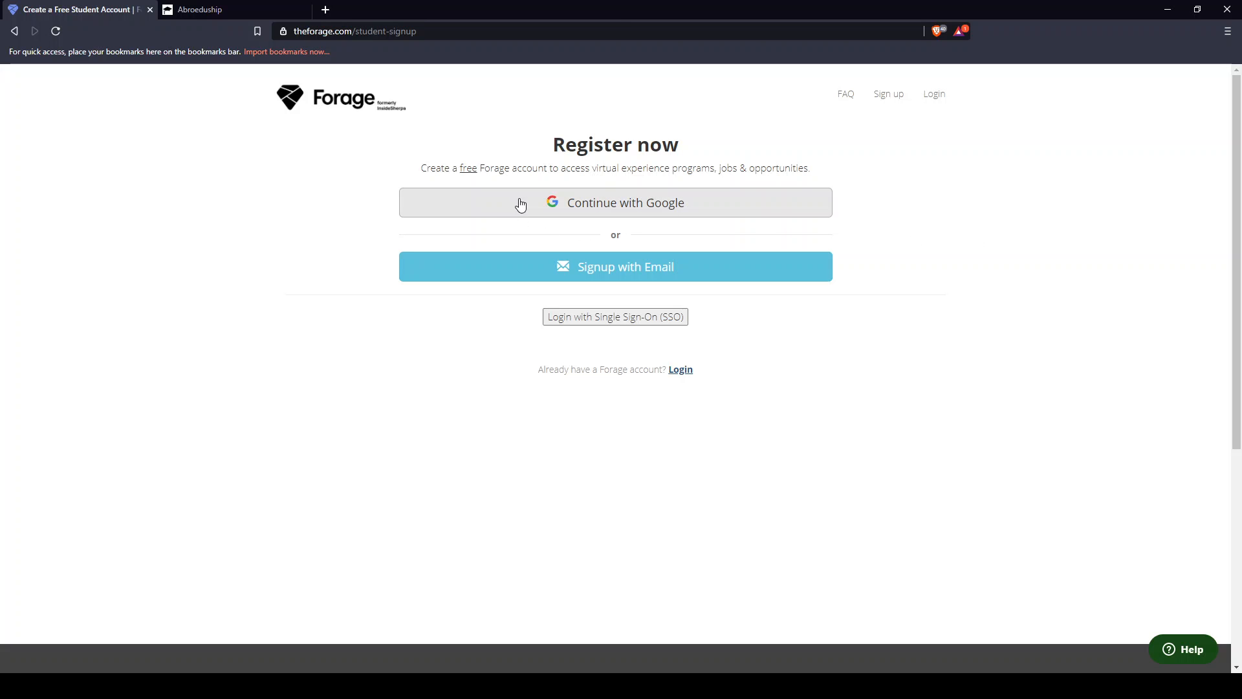
mouse_move(477, 202)
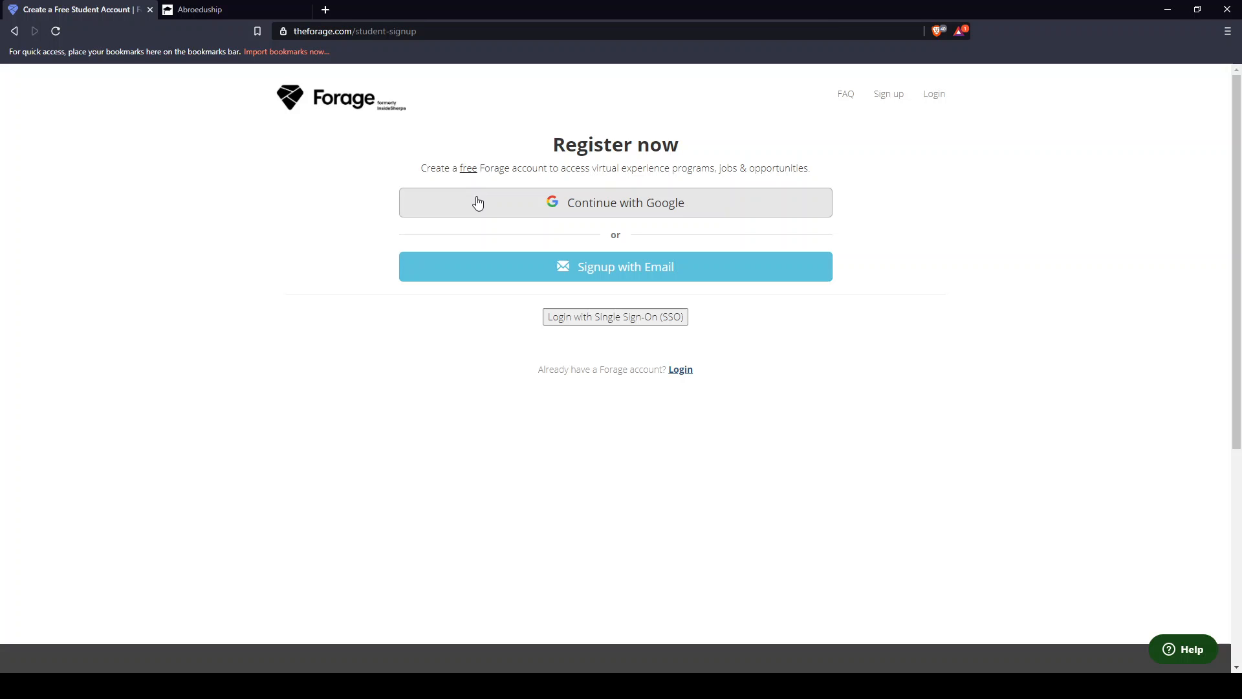
mouse_move(117, 253)
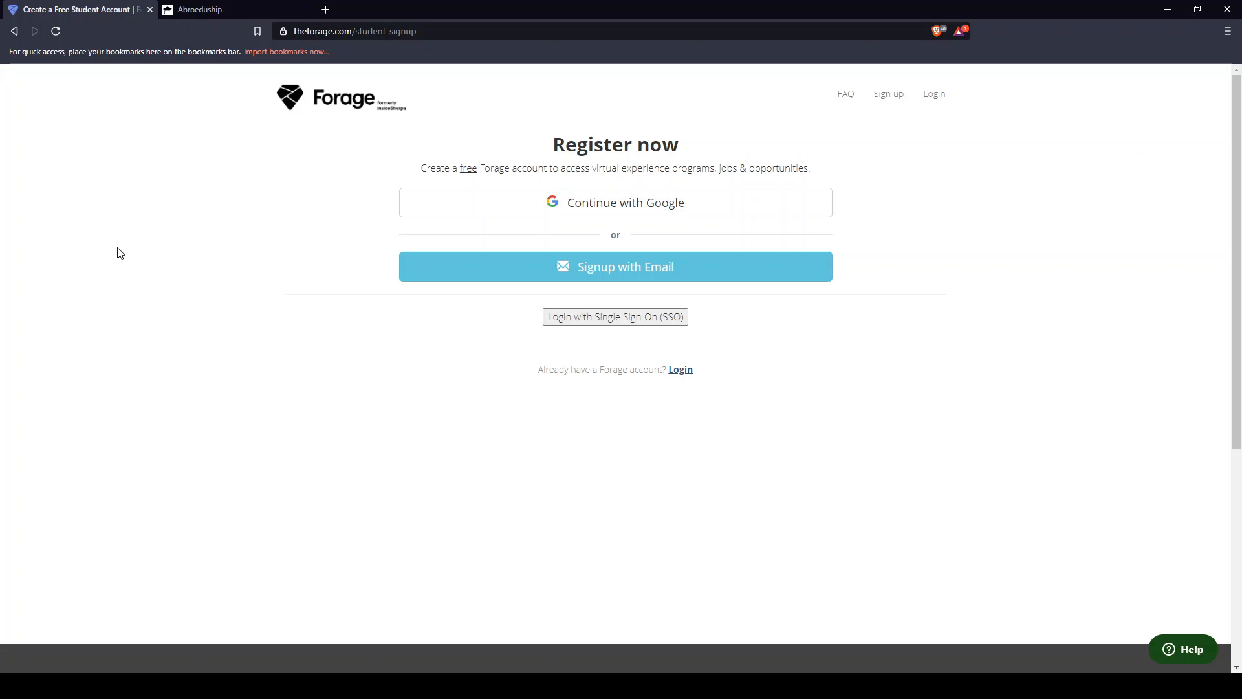